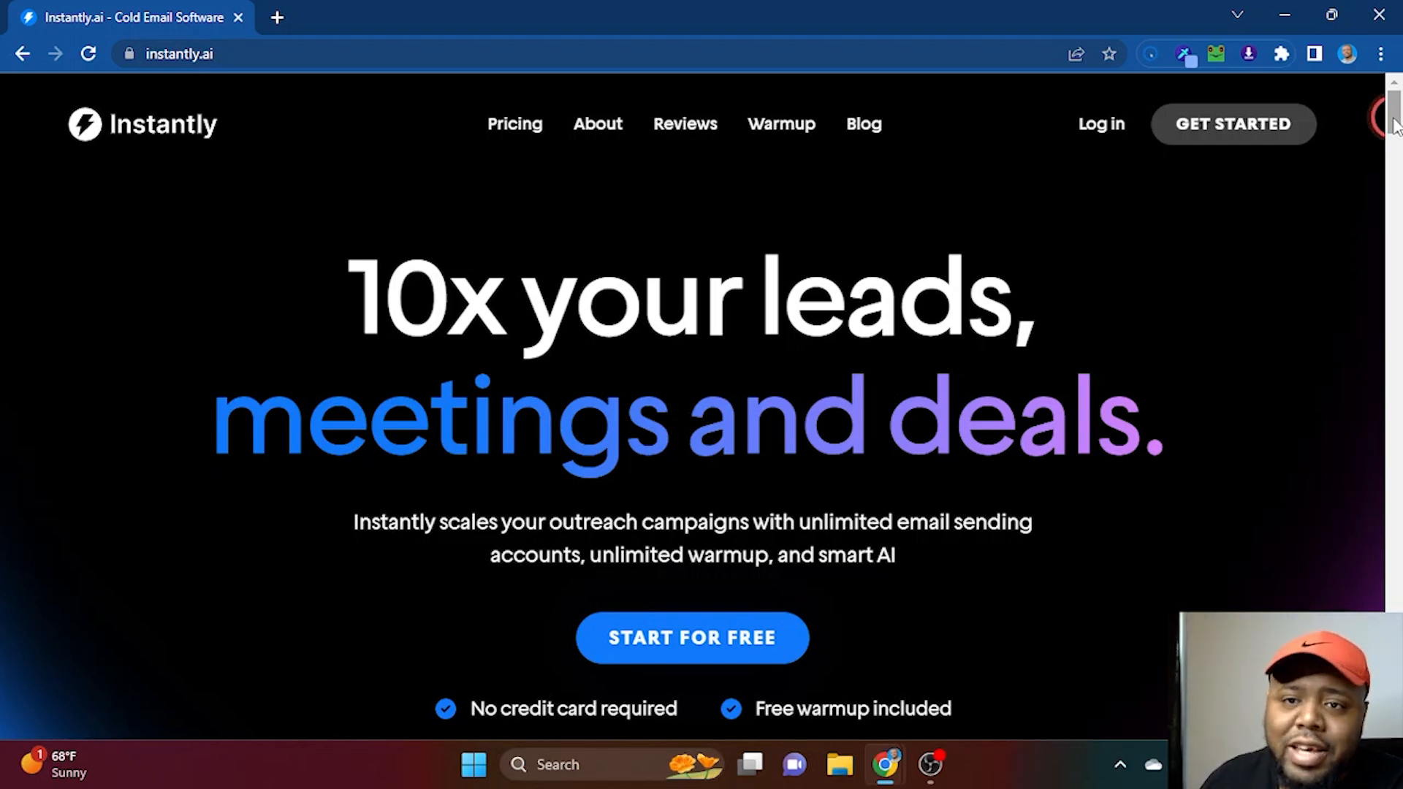
Scroll down the instantly.ai homepage before heading into the app's Email Accounts page.
{"action": "scroll", "scroll_direction": "down", "scroll_amount": 3}
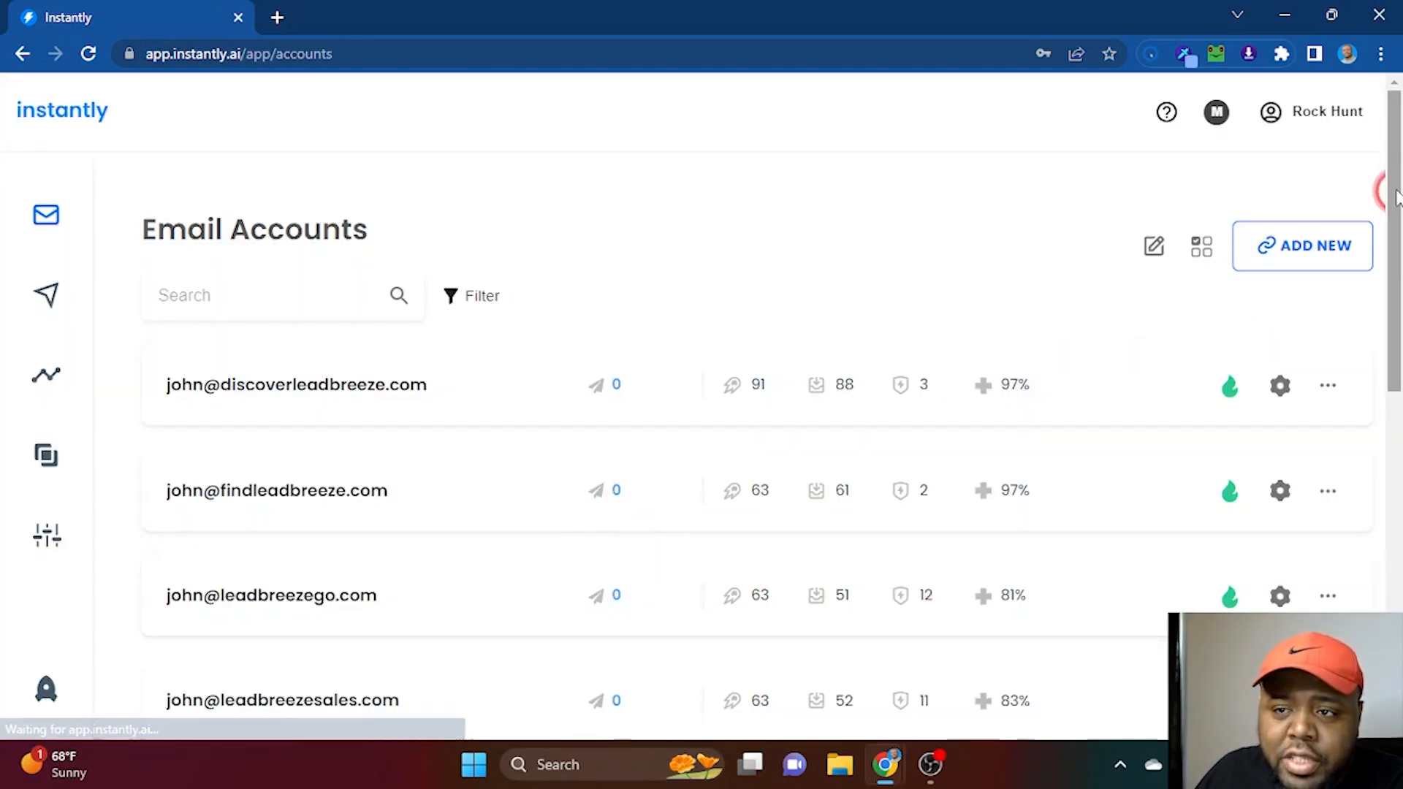
Open Instantly Accelerator from the sidebar rocket icon and browse its Start lessons.
{"action": "scroll", "scroll_direction": "down", "scroll_amount": 3}
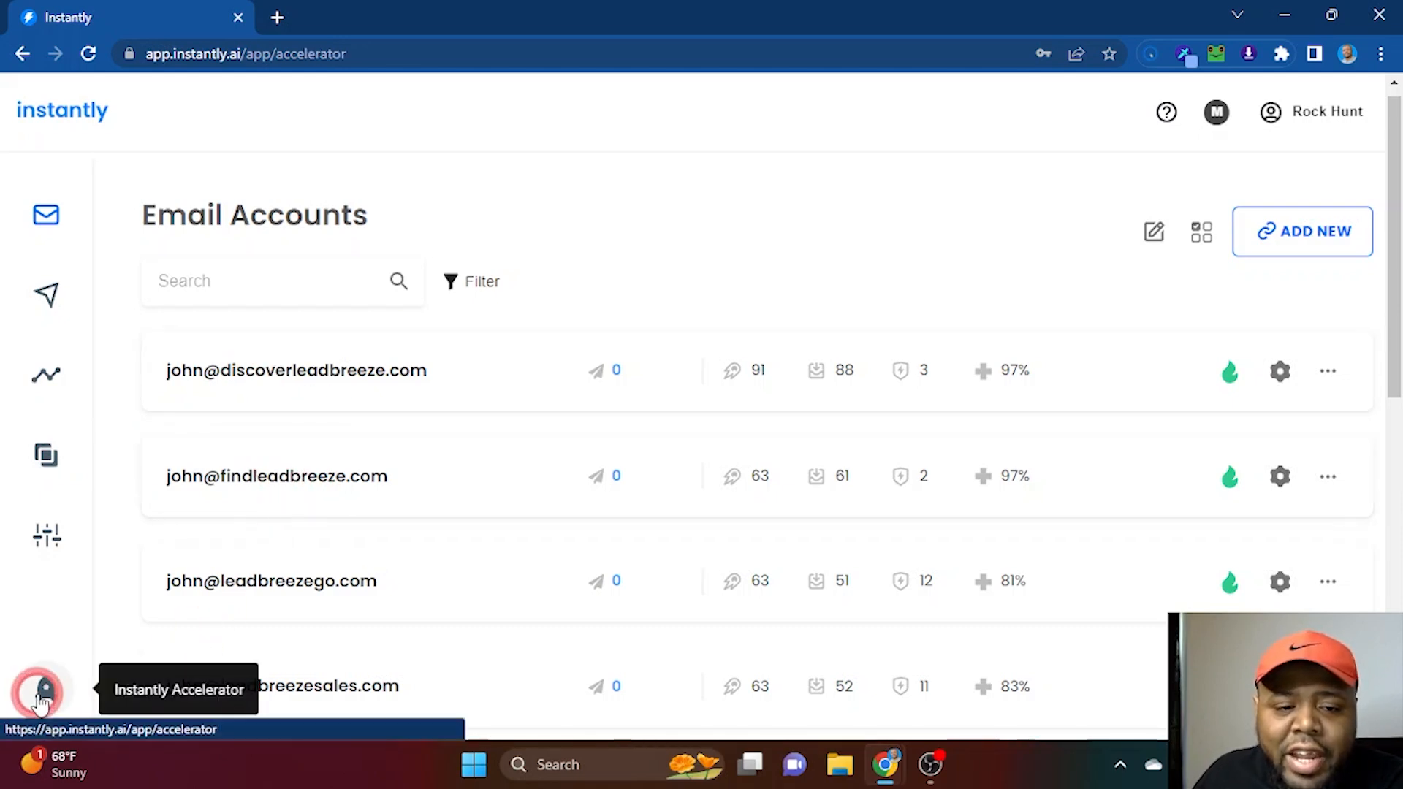
{"action": "left_click", "coordinate": [39, 688]}
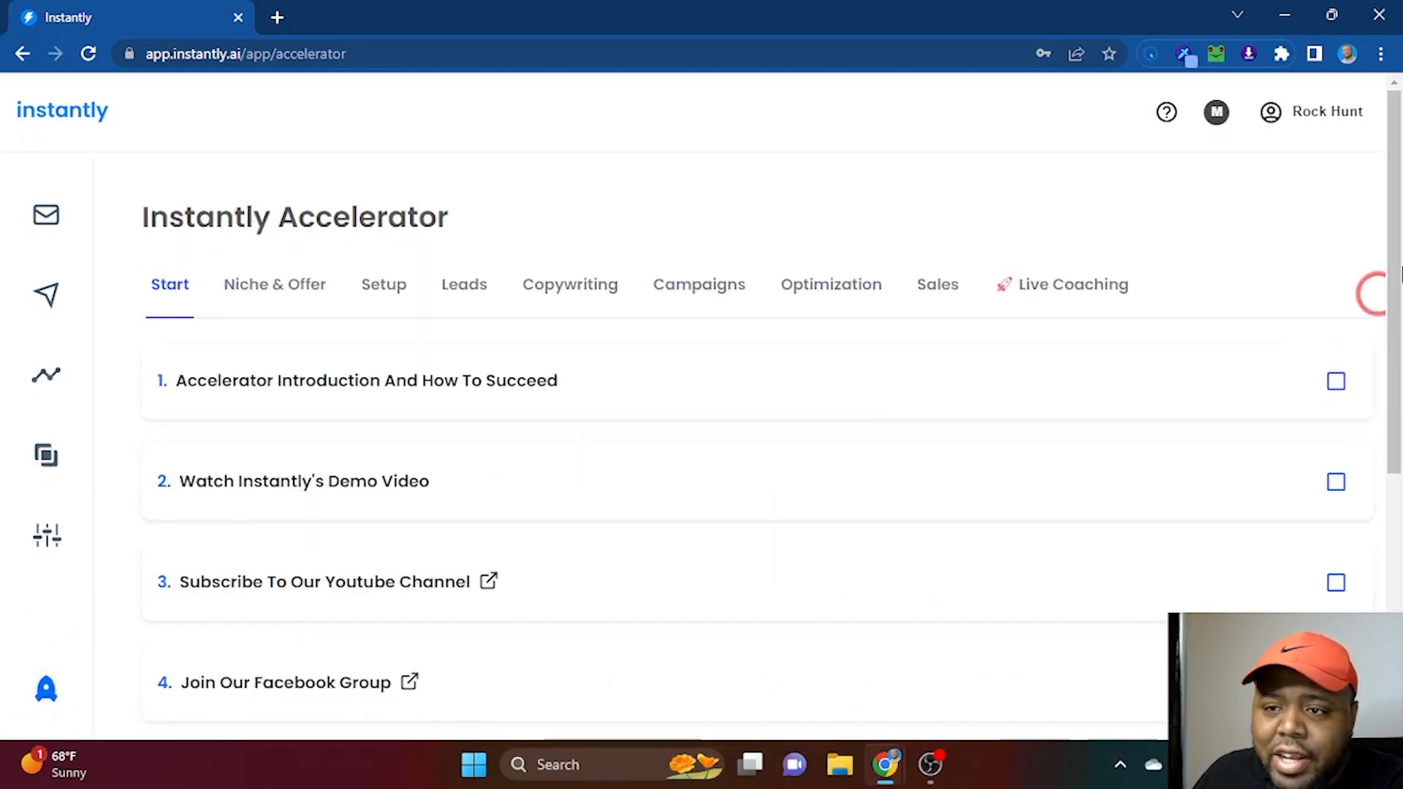
{"action": "scroll", "scroll_direction": "down", "scroll_amount": 3}
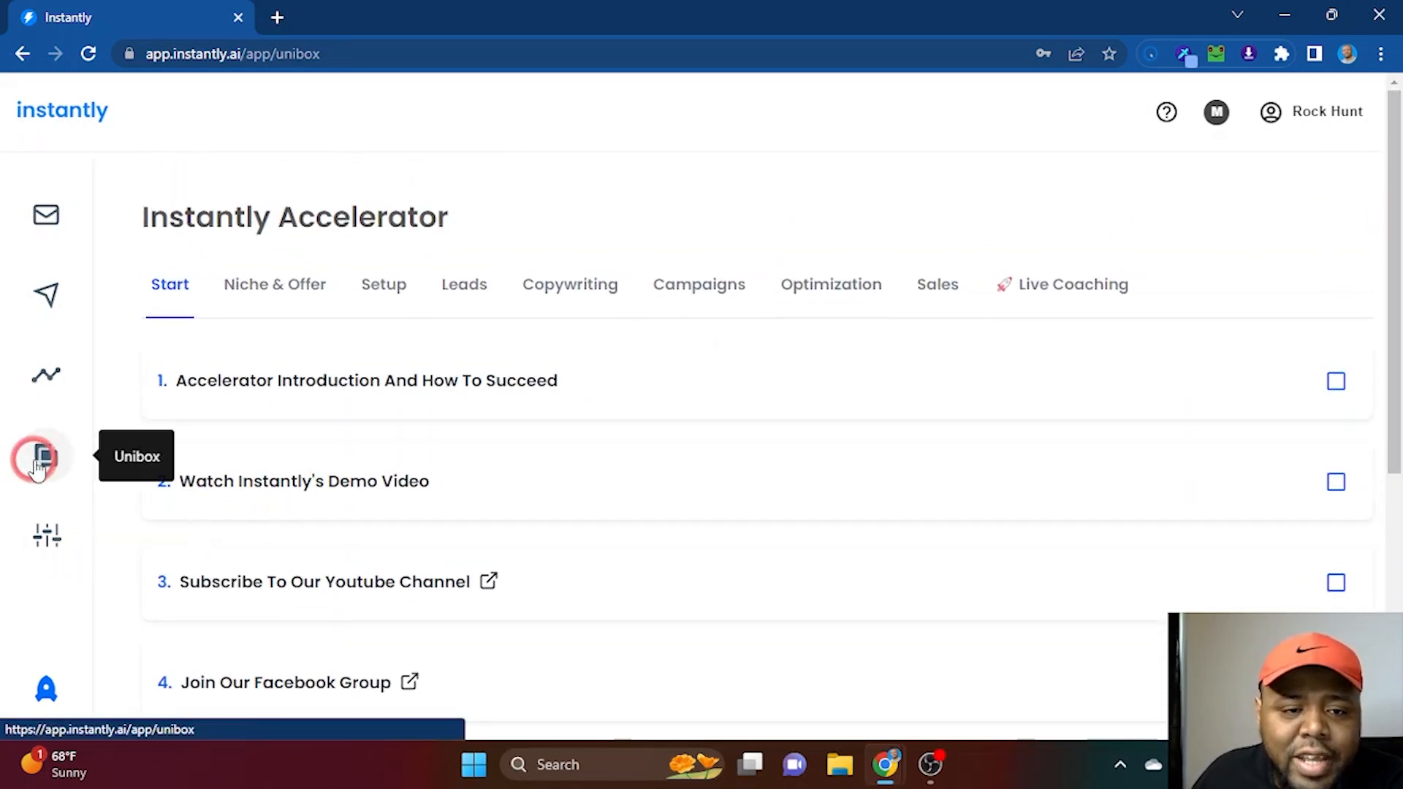
Open the Unibox and look through the incoming replies.
{"action": "left_click", "coordinate": [45, 456]}
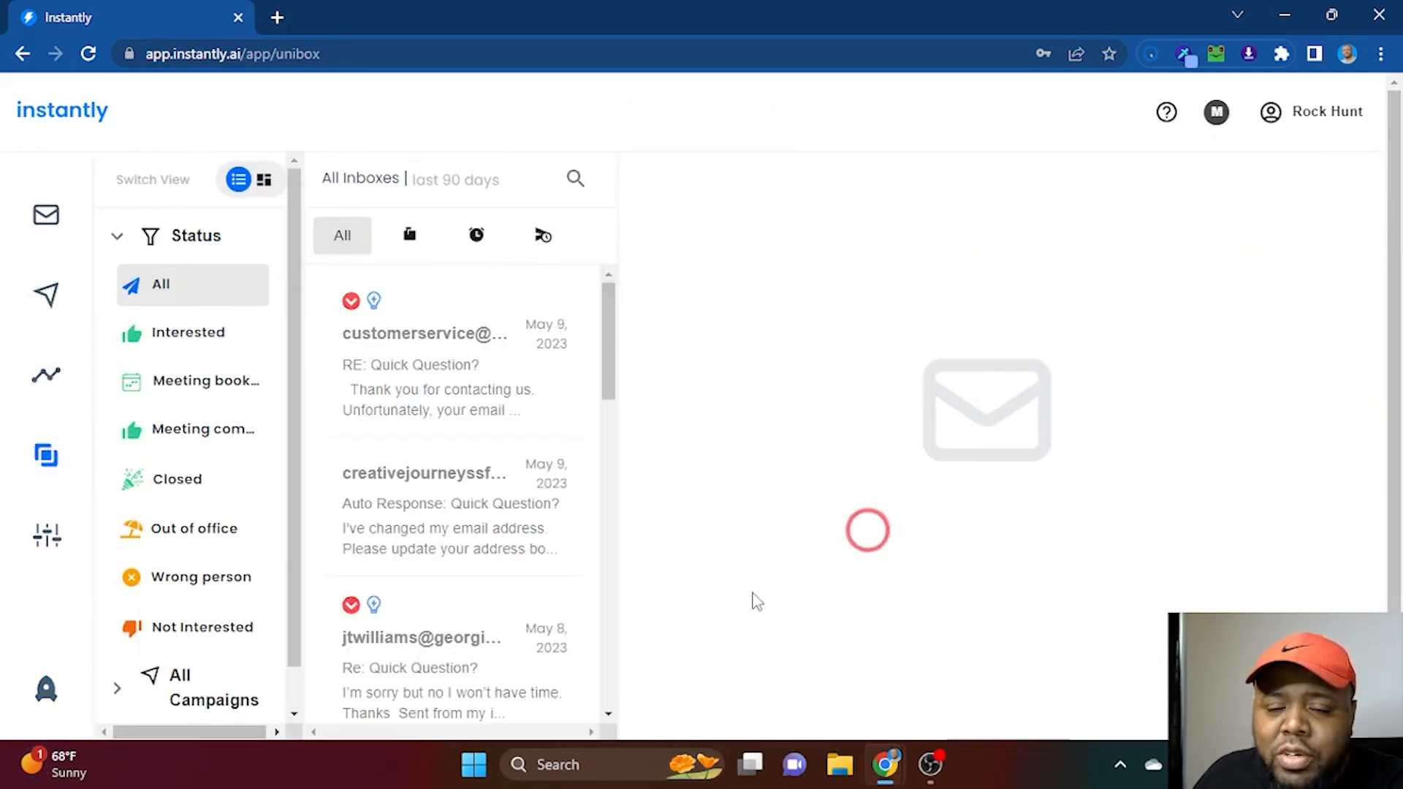
{"action": "scroll", "scroll_direction": "down", "scroll_amount": 3}
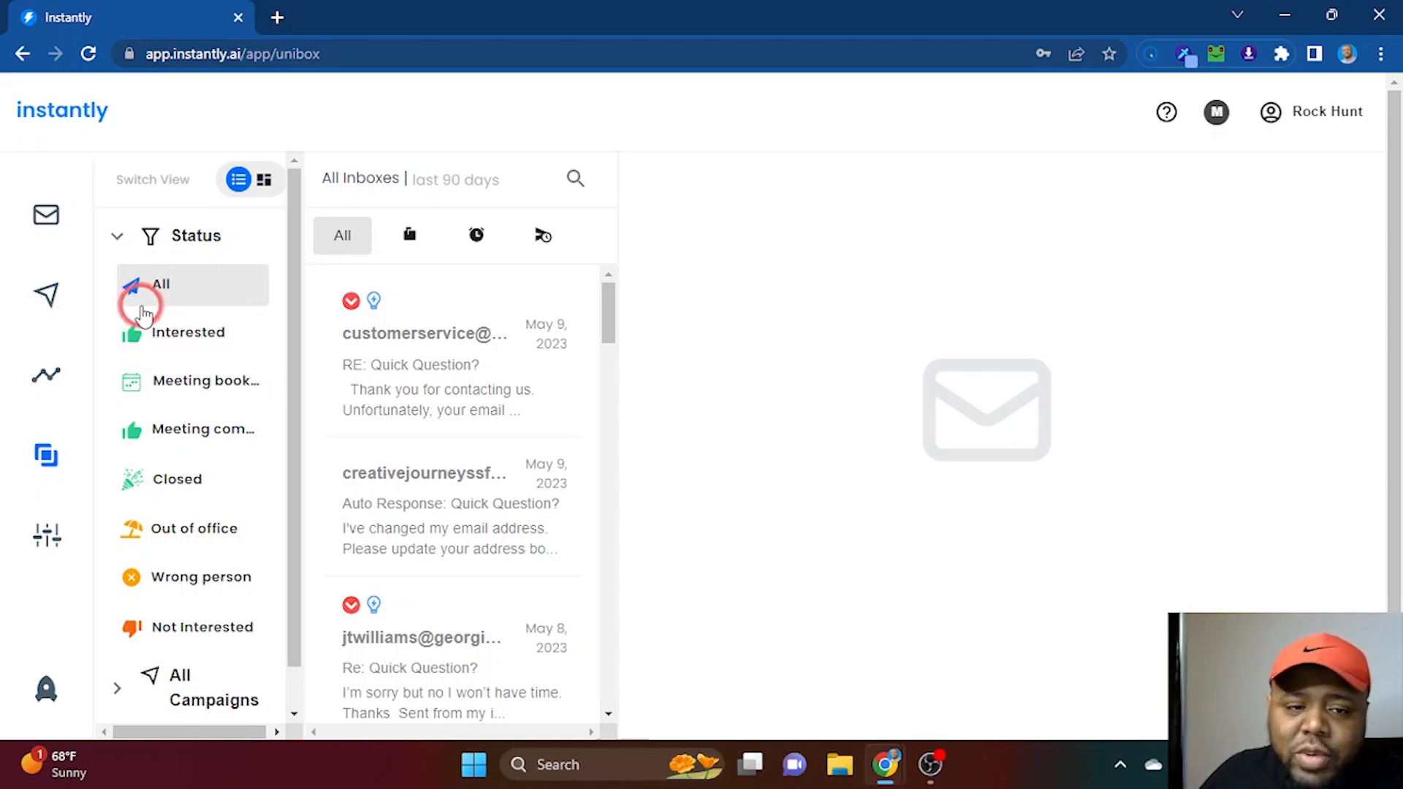
{"action": "mouse_move", "coordinate": [194, 635]}
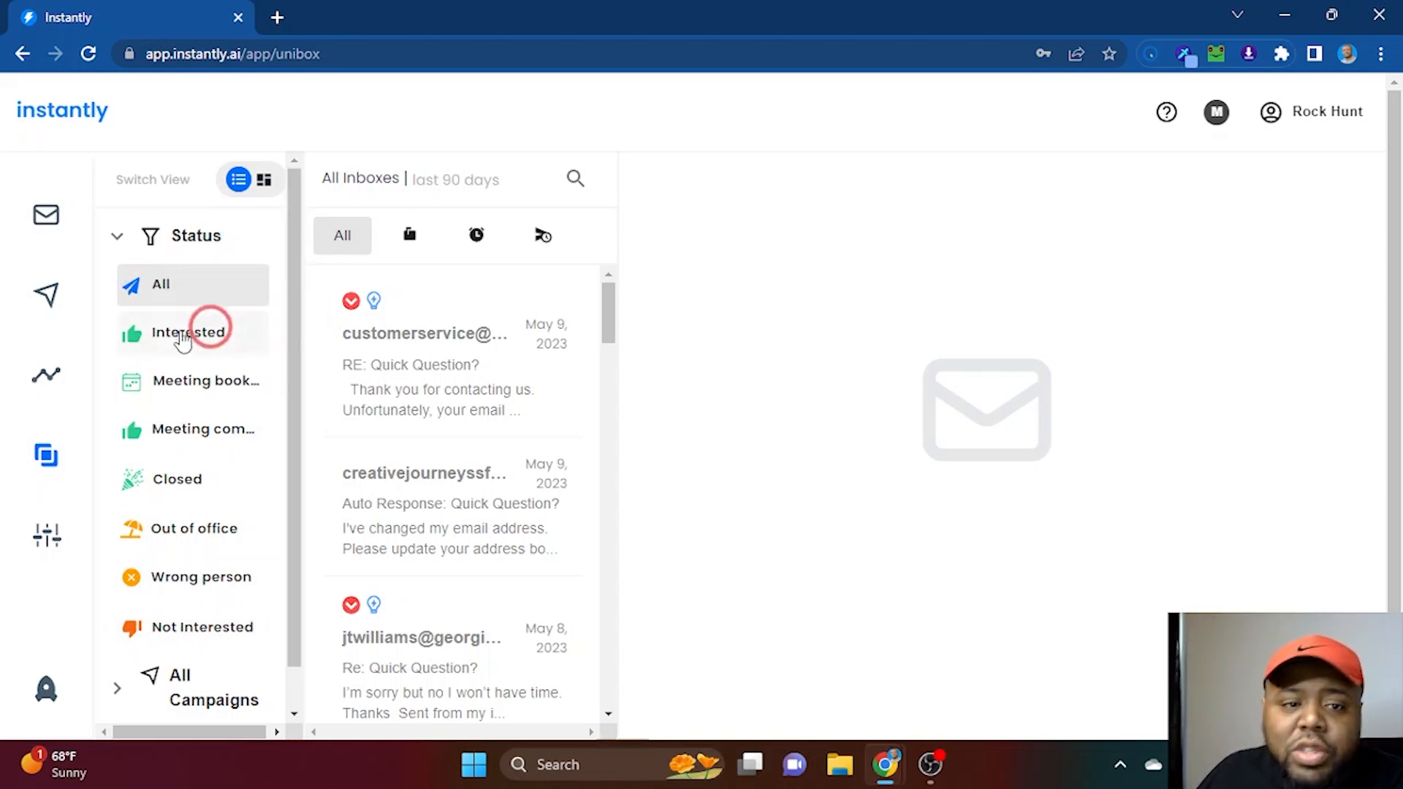
{"action": "mouse_move", "coordinate": [222, 393]}
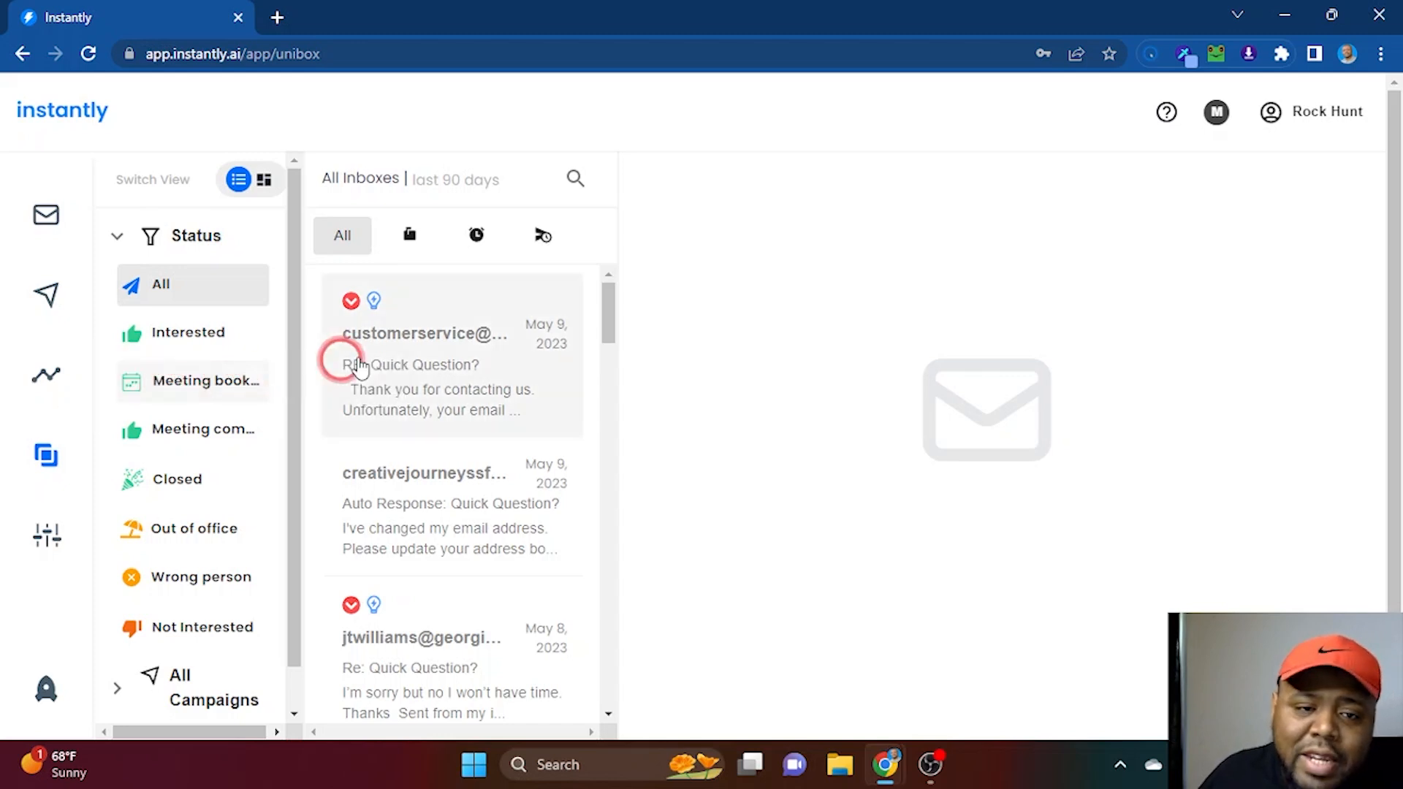
{"action": "mouse_move", "coordinate": [193, 439]}
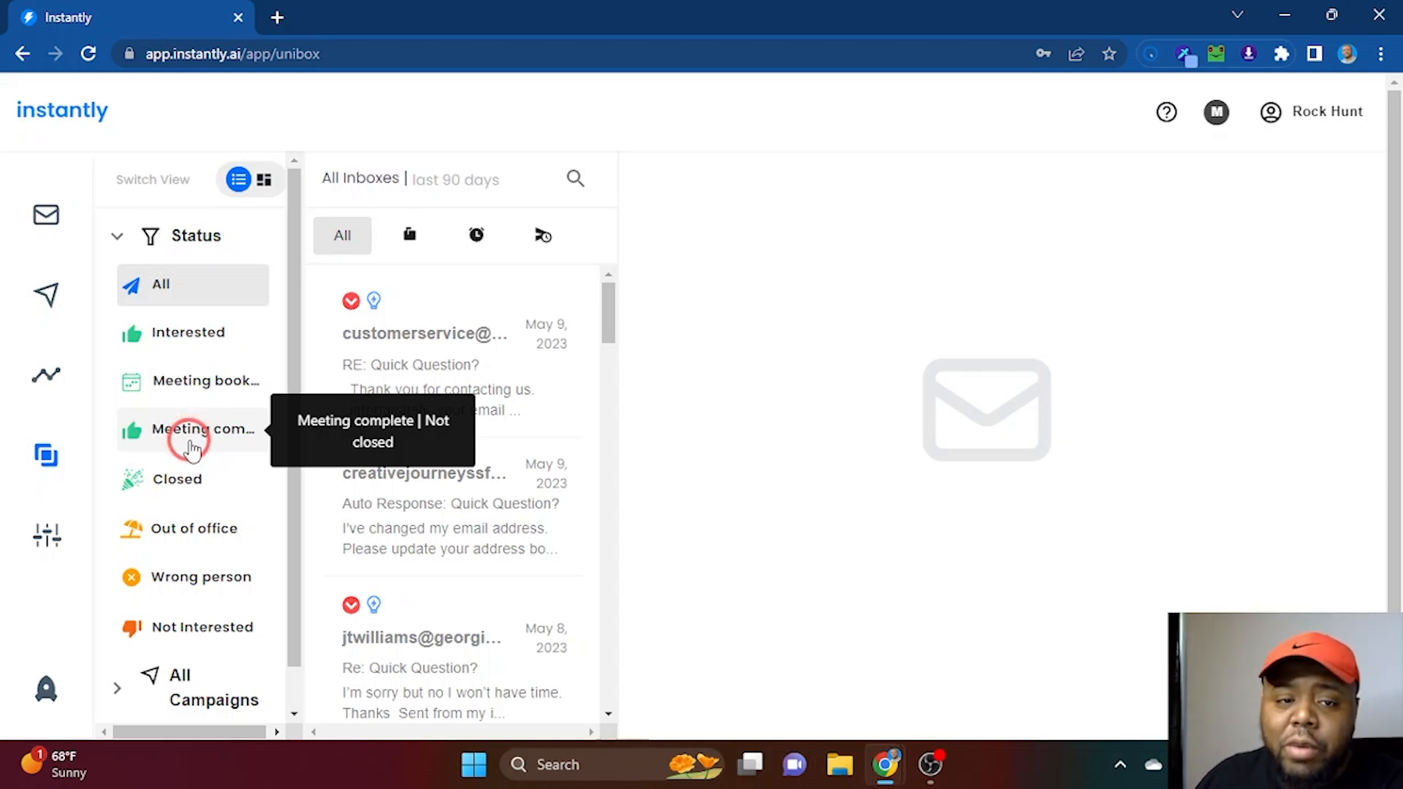
Review the Cold Outreach campaign analytics, then return to the Email Accounts list.
{"action": "left_click", "coordinate": [46, 376]}
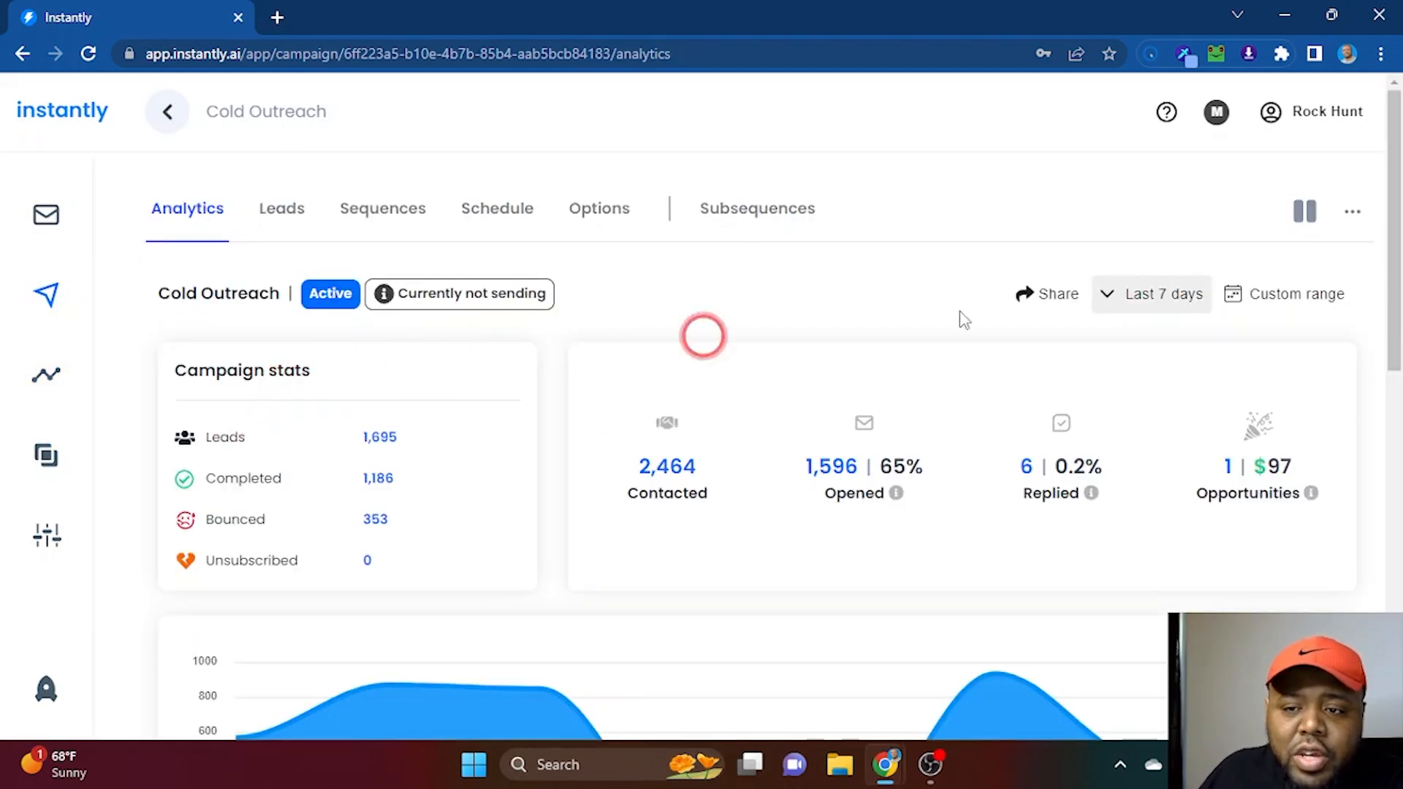
{"action": "scroll", "scroll_direction": "down", "scroll_amount": 3}
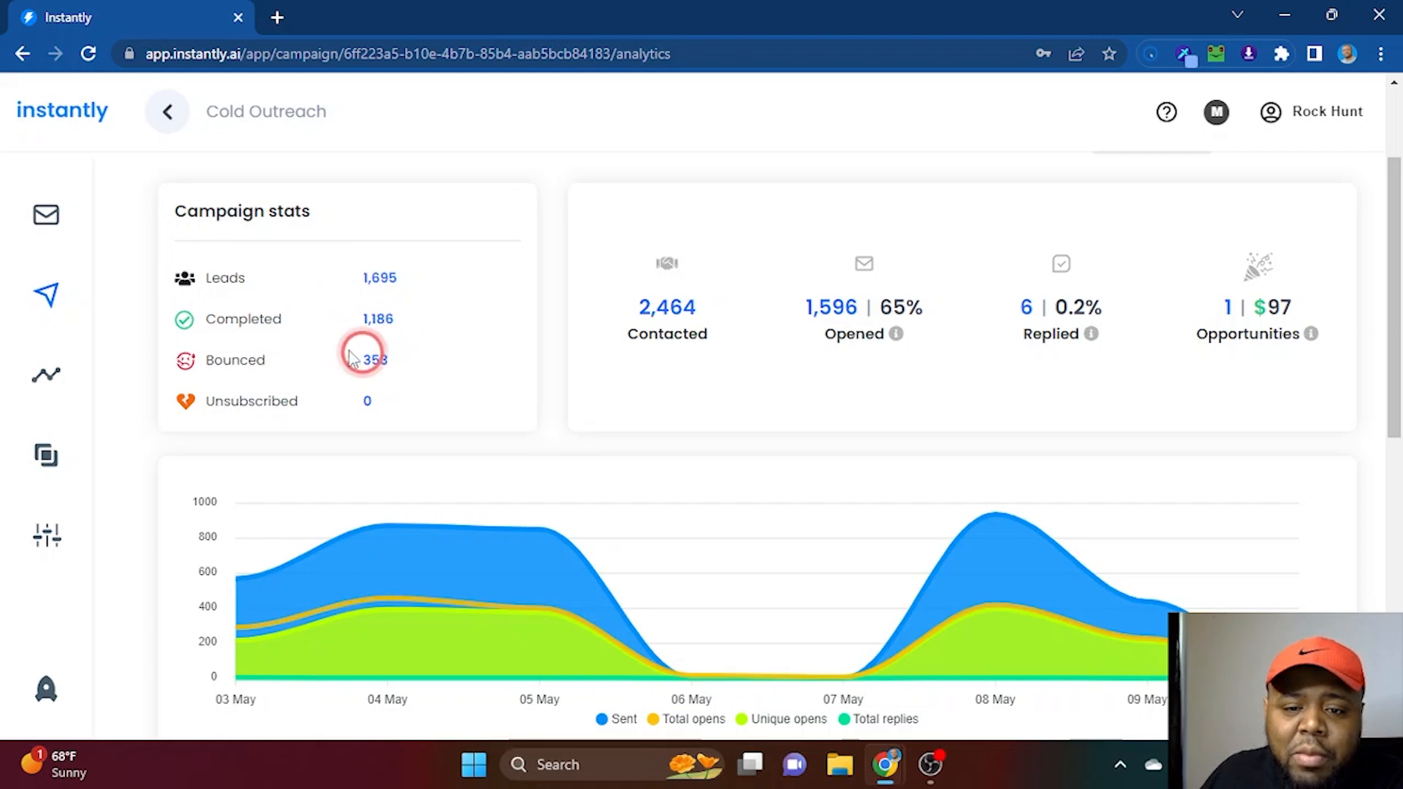
{"action": "left_click", "coordinate": [46, 214]}
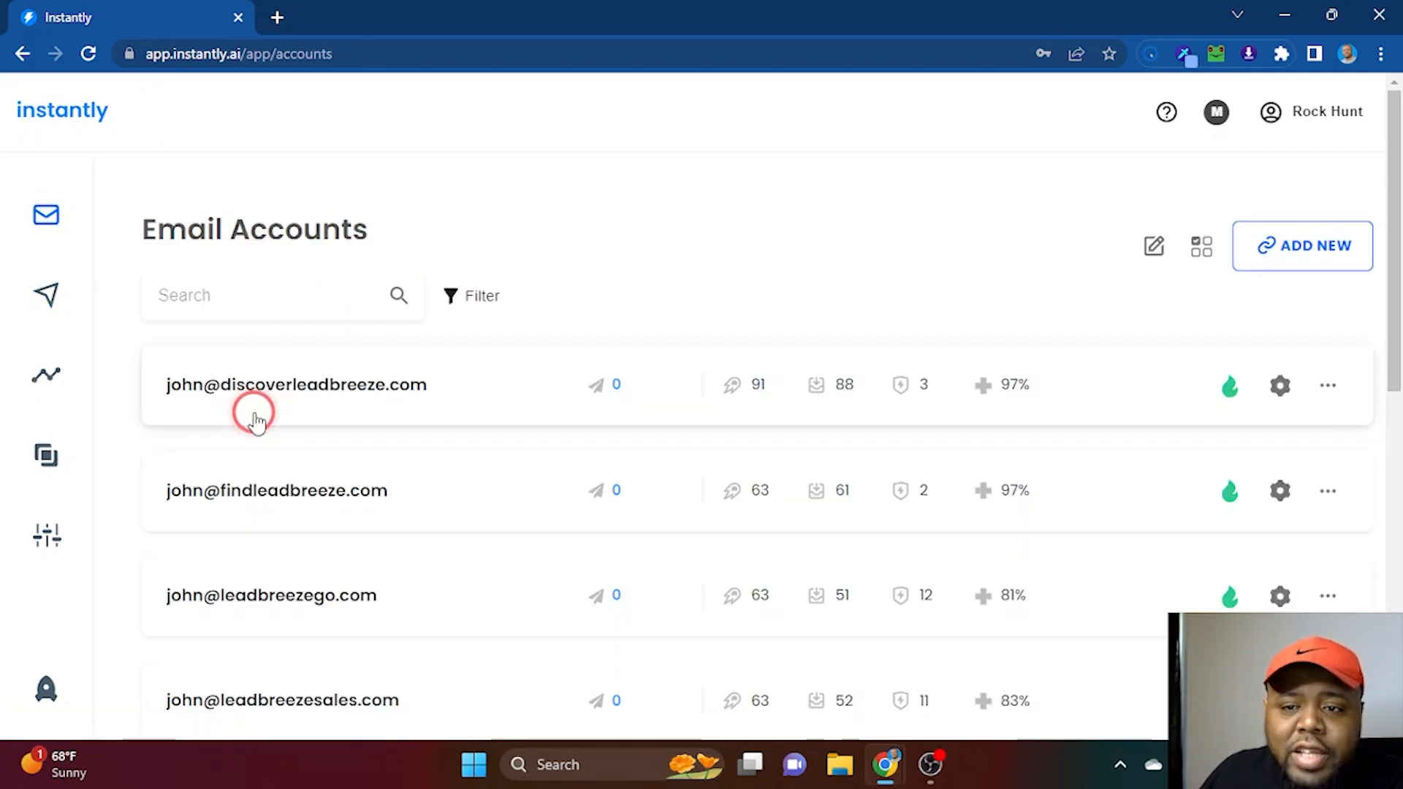
Scroll through the connected email accounts and their warmup scores.
{"action": "scroll", "scroll_direction": "down", "scroll_amount": 3}
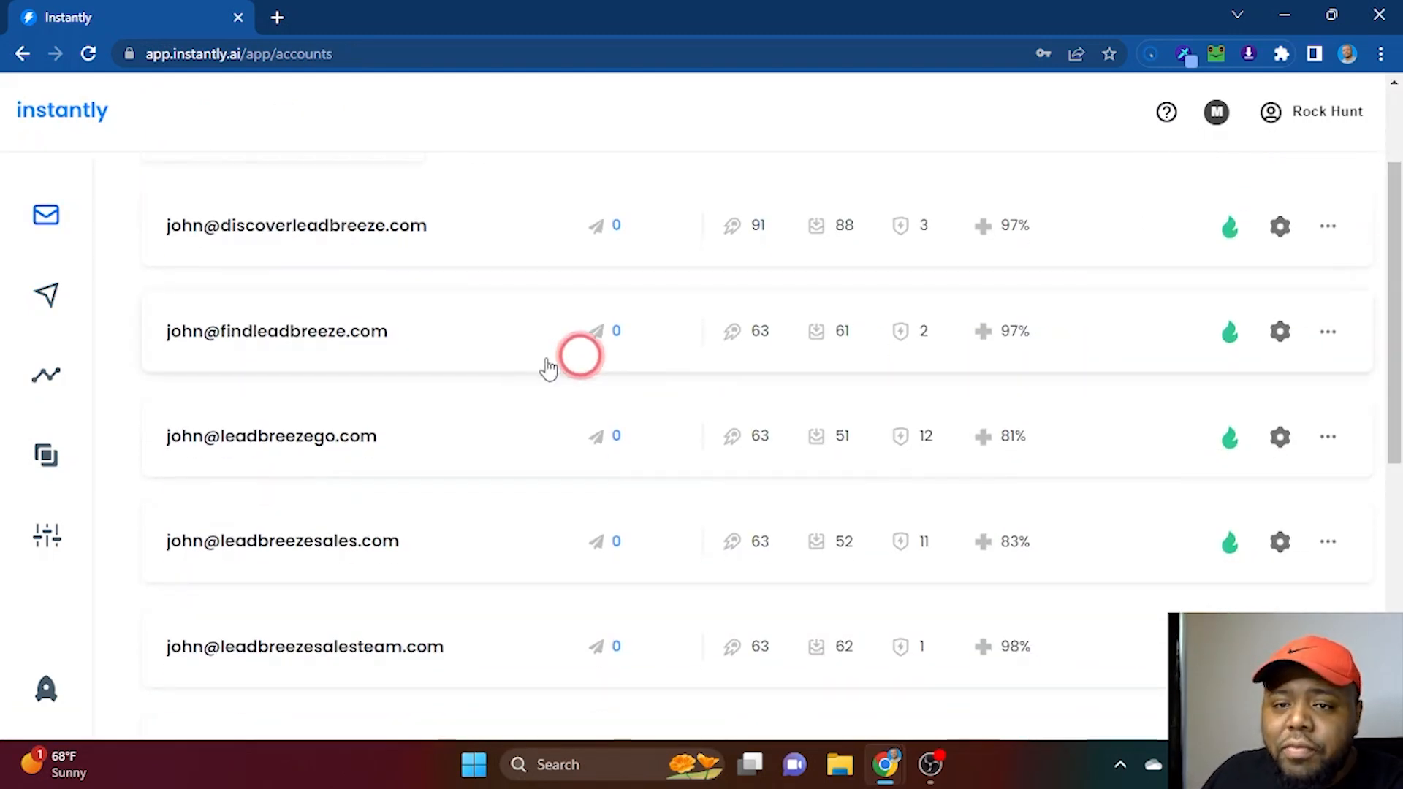
{"action": "mouse_move", "coordinate": [447, 236]}
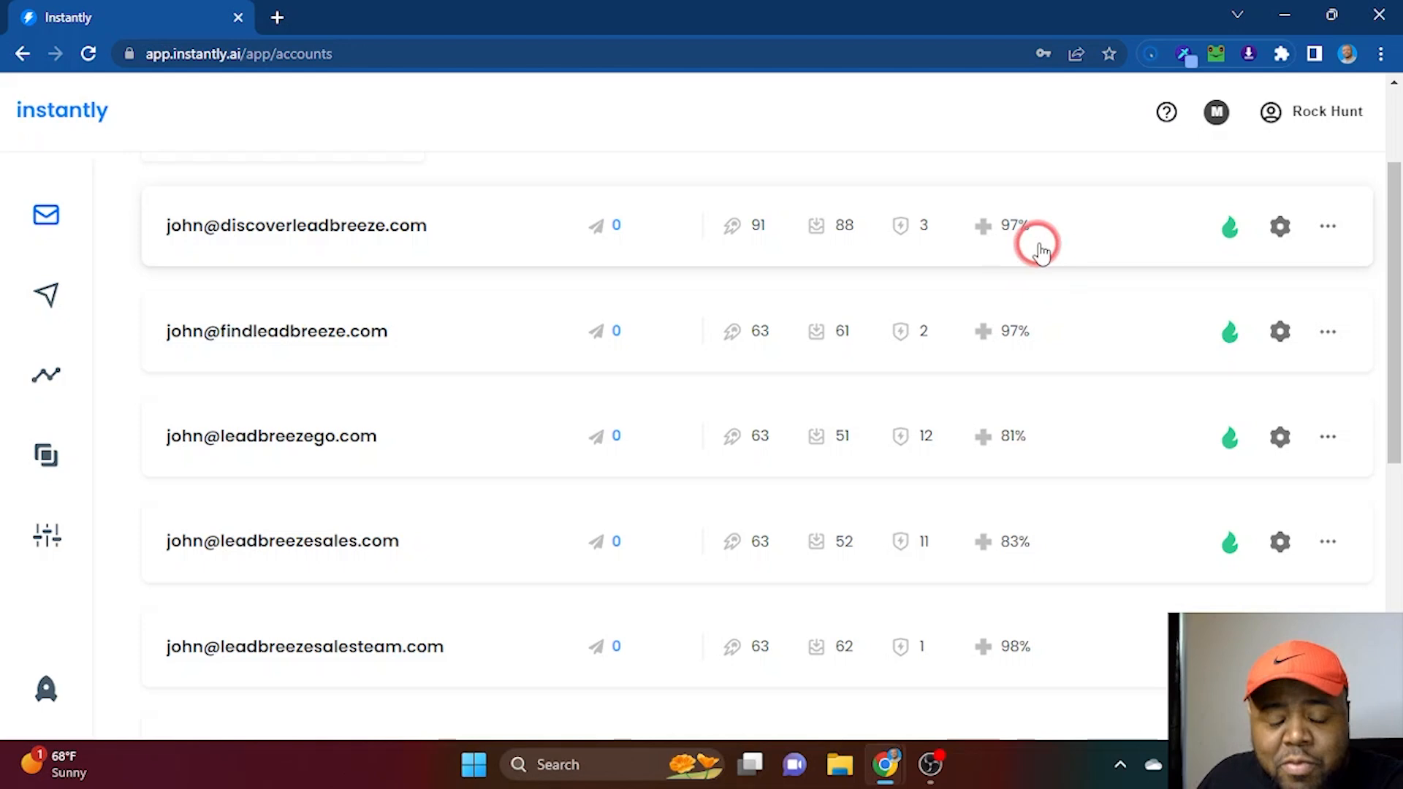
{"action": "mouse_move", "coordinate": [1102, 329]}
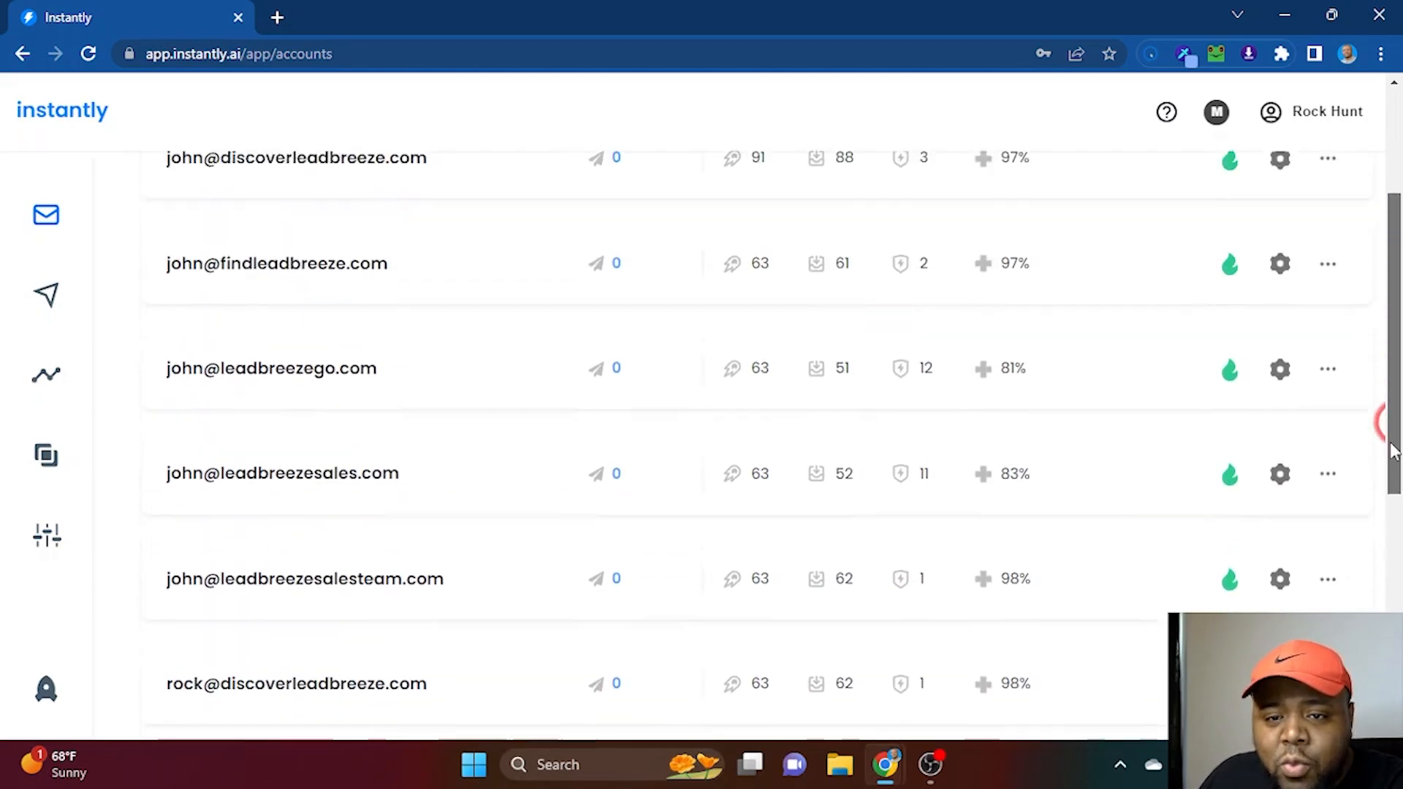
{"action": "scroll", "scroll_direction": "up", "scroll_amount": 3}
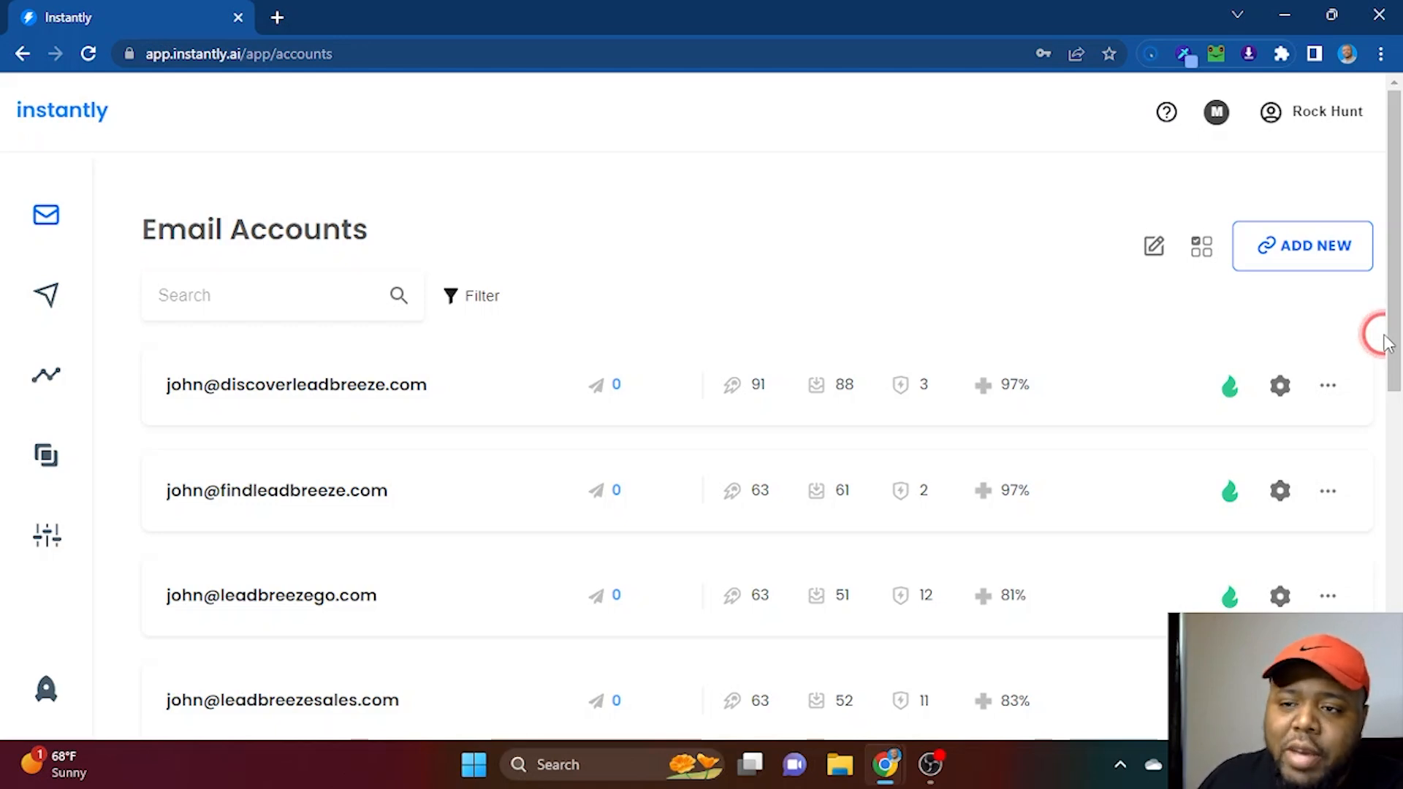
{"action": "scroll", "scroll_direction": "down", "scroll_amount": 3}
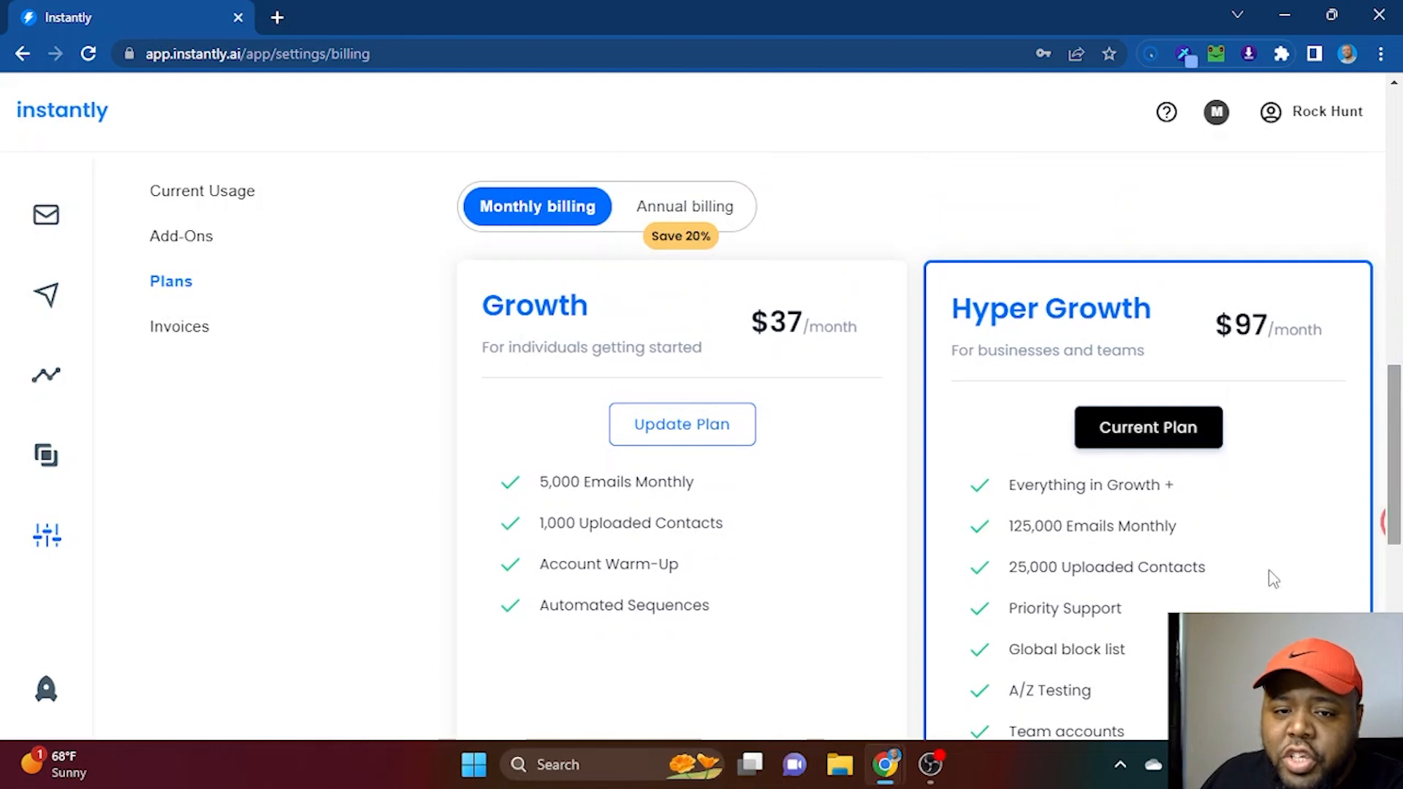
{"action": "left_click", "coordinate": [627, 348]}
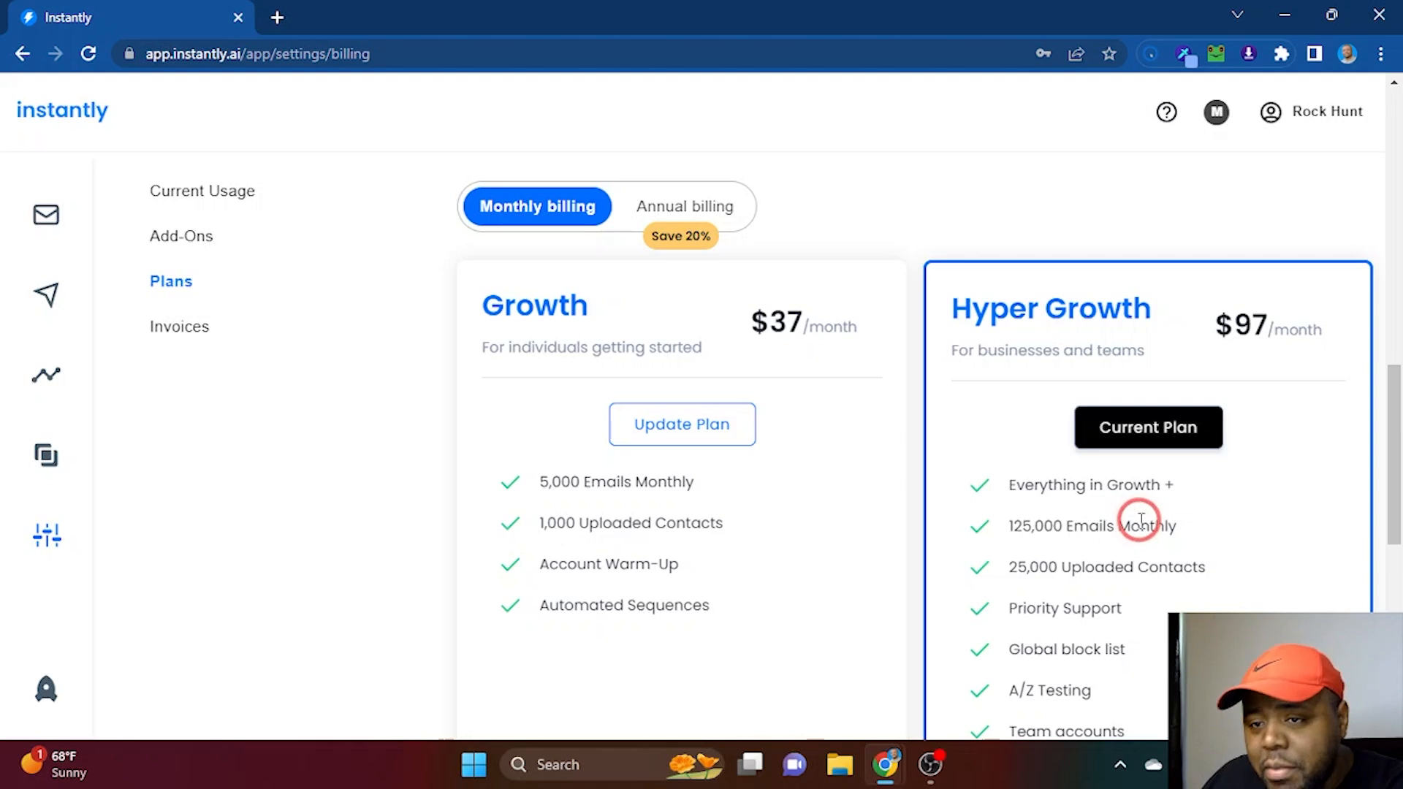
{"action": "mouse_move", "coordinate": [800, 595]}
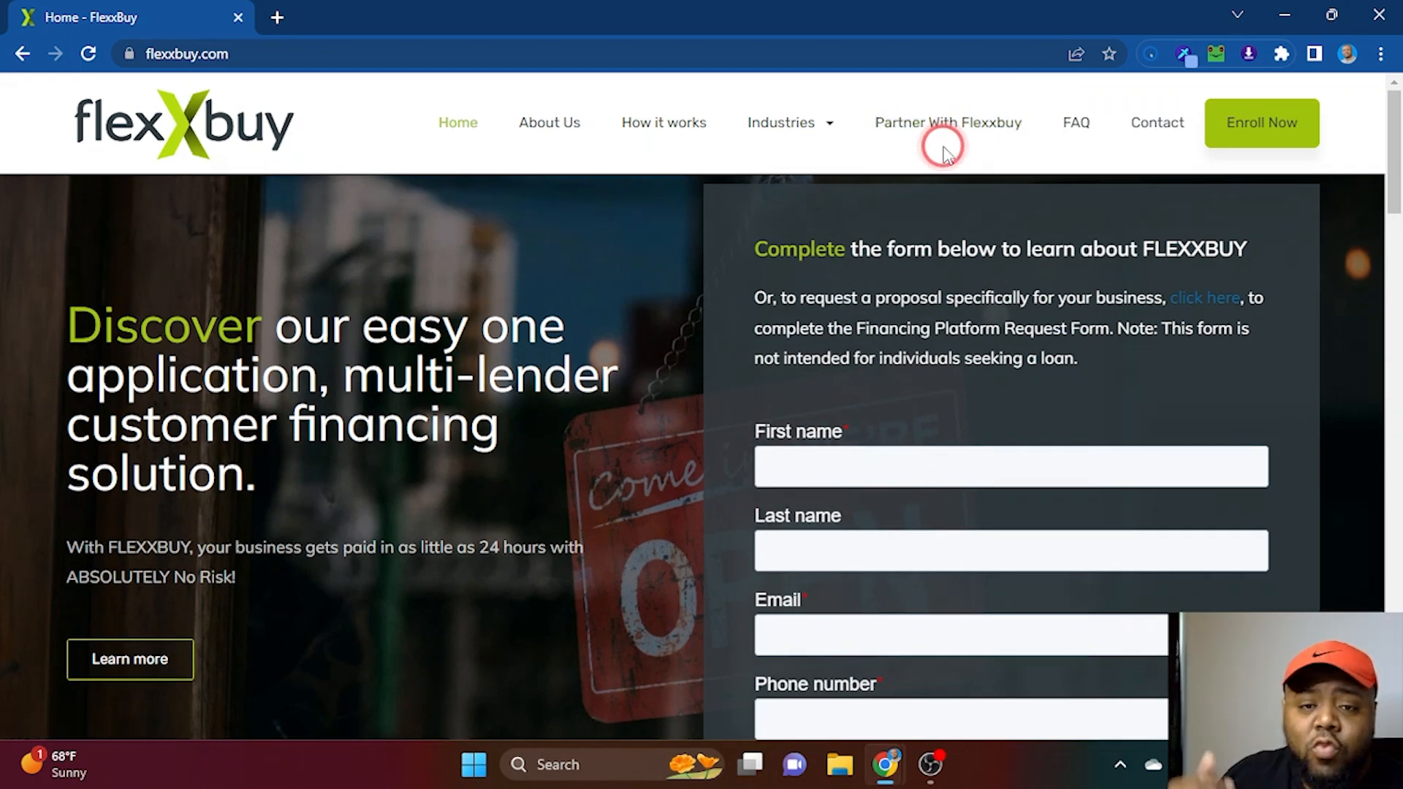
{"action": "mouse_move", "coordinate": [947, 121]}
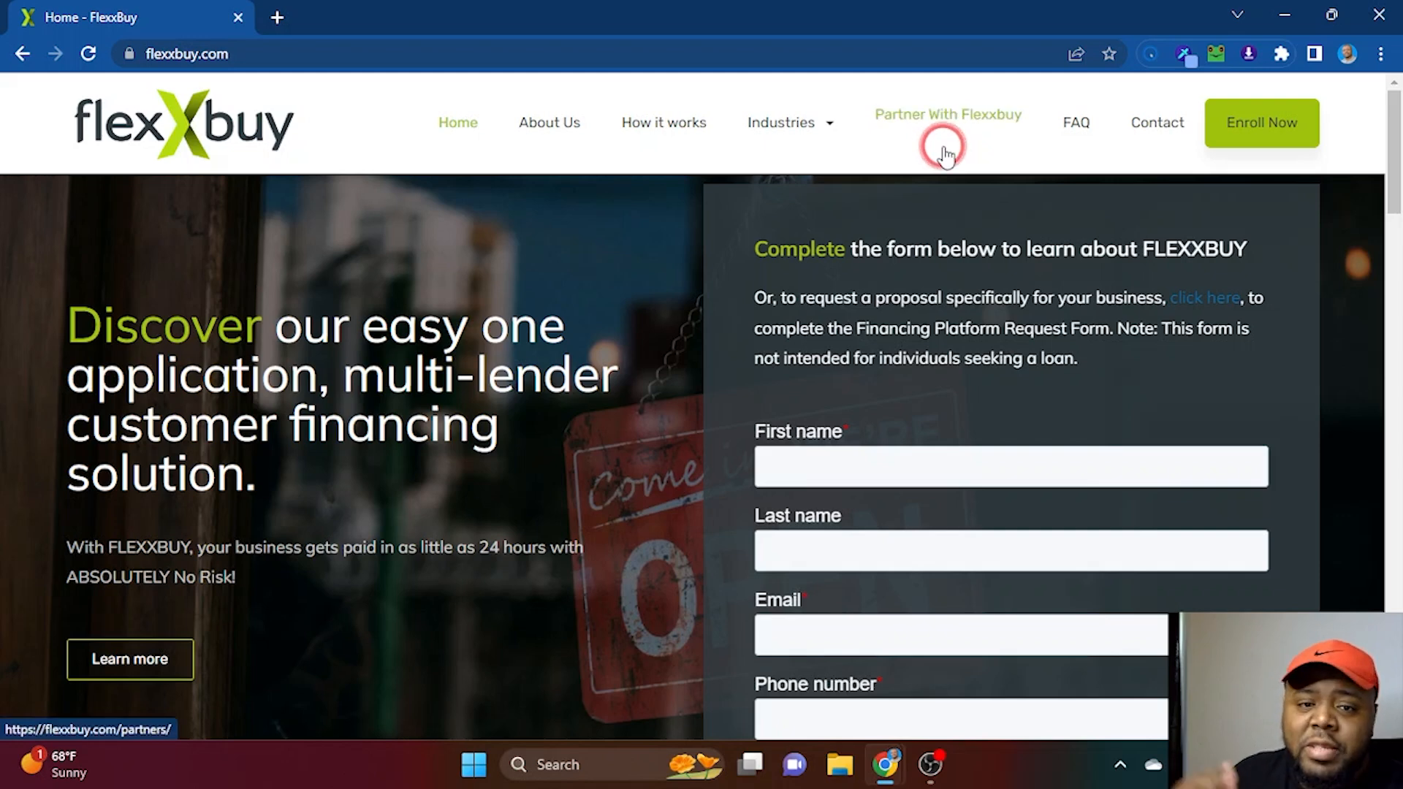
{"action": "scroll", "scroll_direction": "down", "scroll_amount": 3}
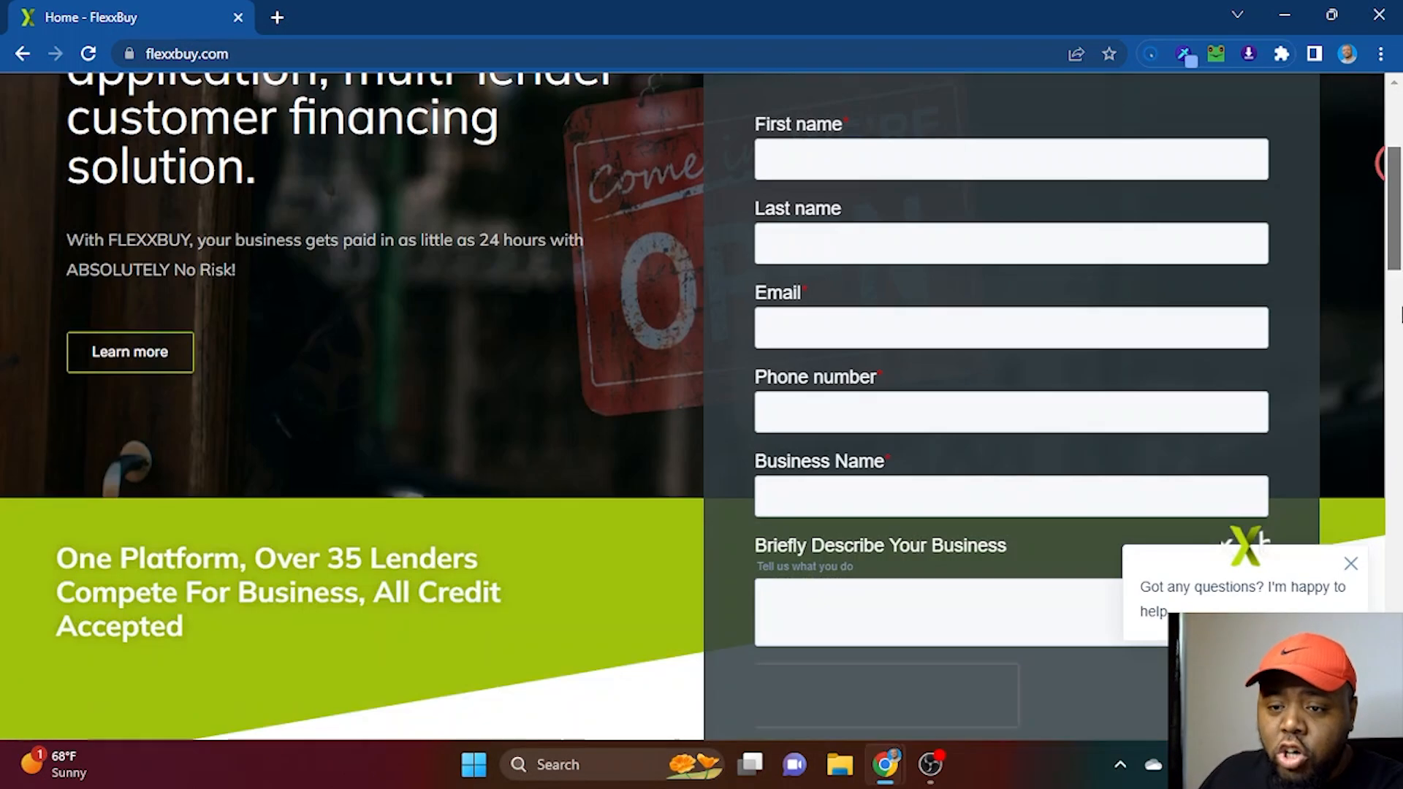
{"action": "scroll", "scroll_direction": "down", "scroll_amount": 3}
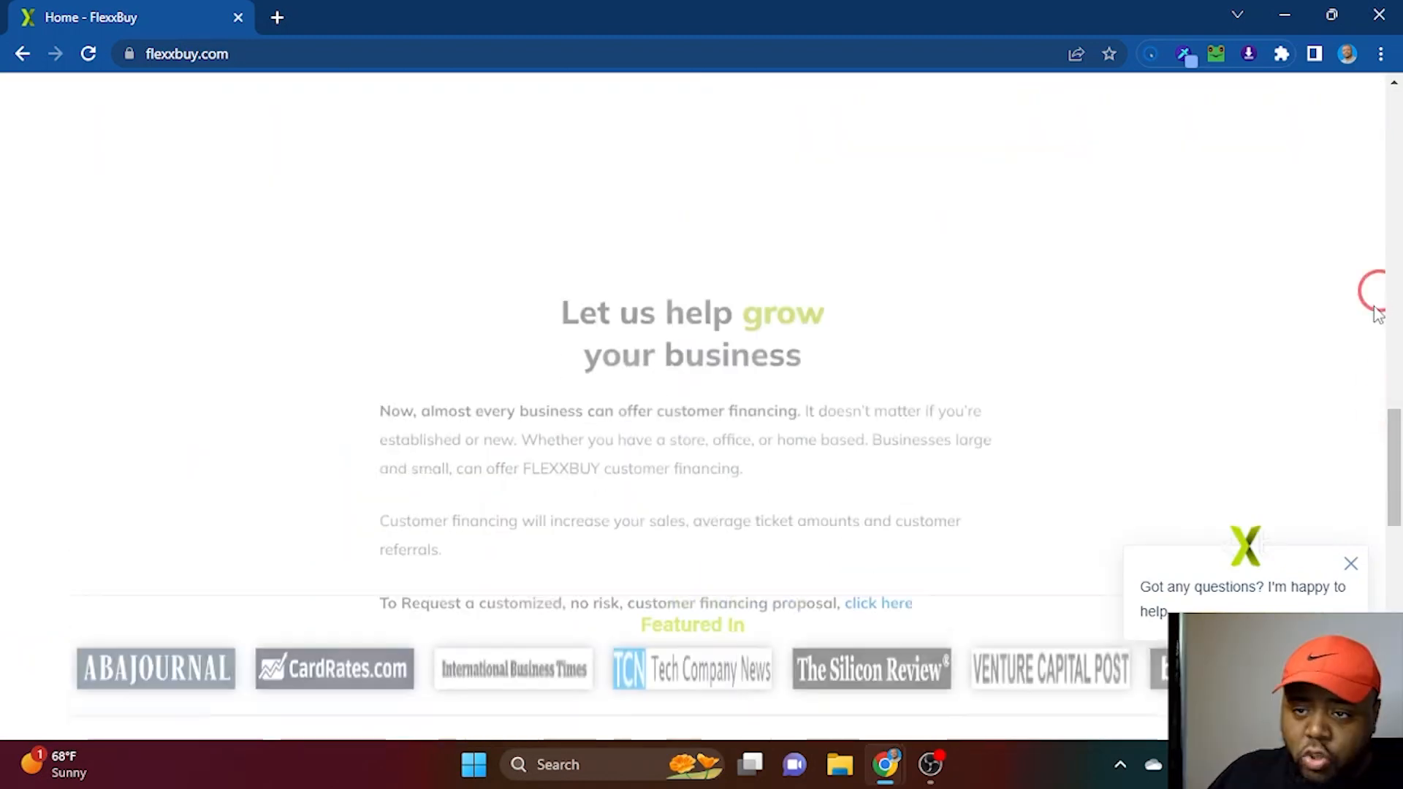
{"action": "scroll", "scroll_direction": "up", "scroll_amount": 3}
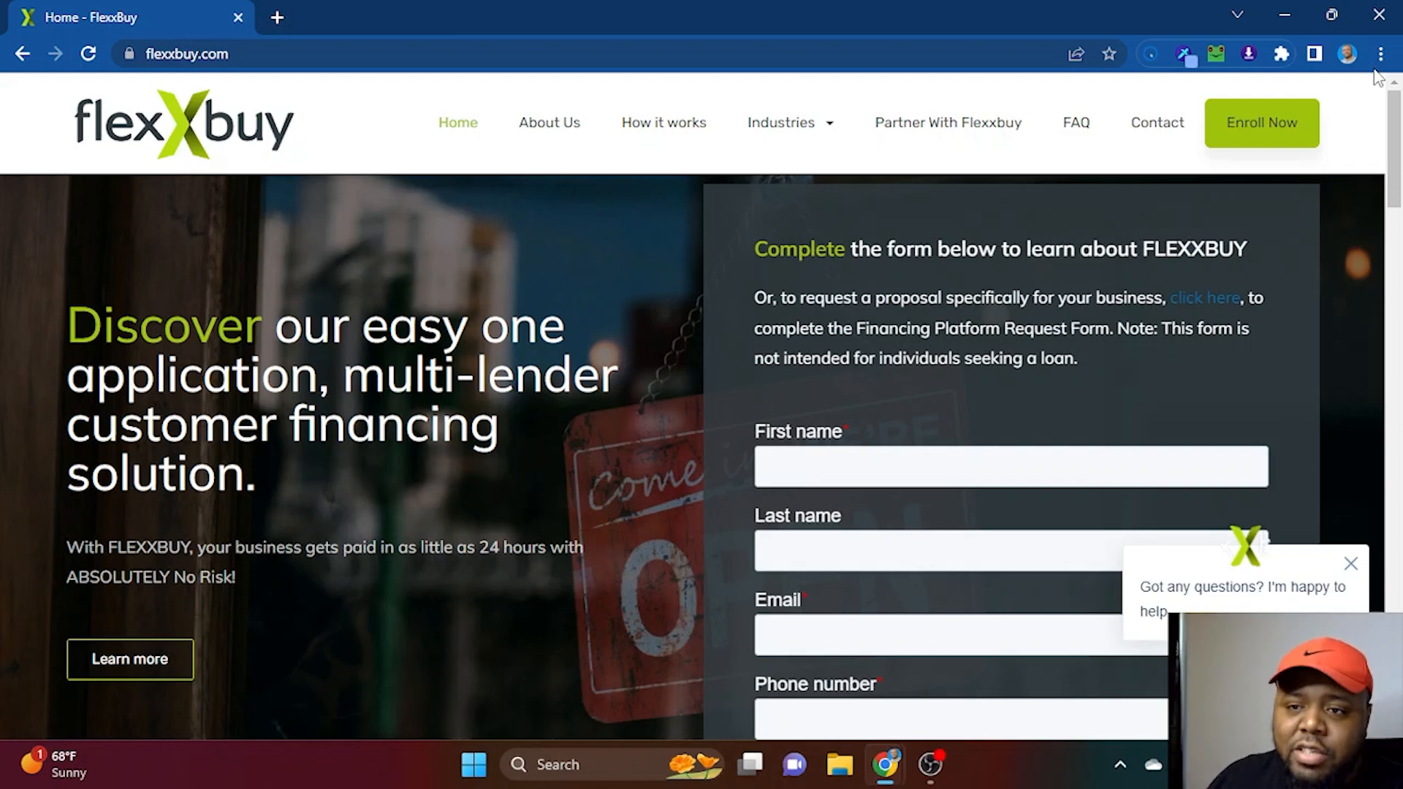
{"action": "left_click", "coordinate": [671, 212]}
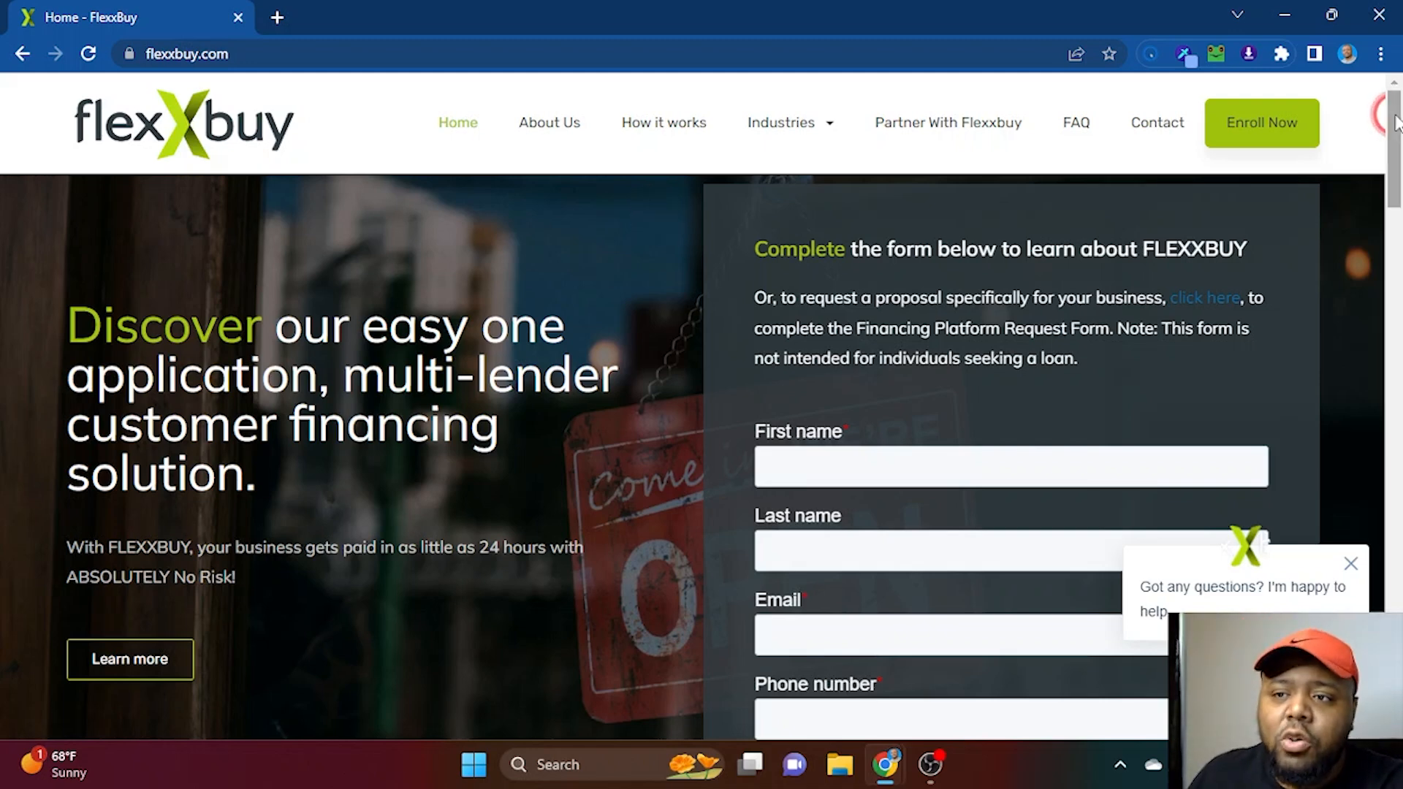
Scroll down to the financing form's Business Name, description box and Submit button.
{"action": "scroll", "scroll_direction": "down", "scroll_amount": 3}
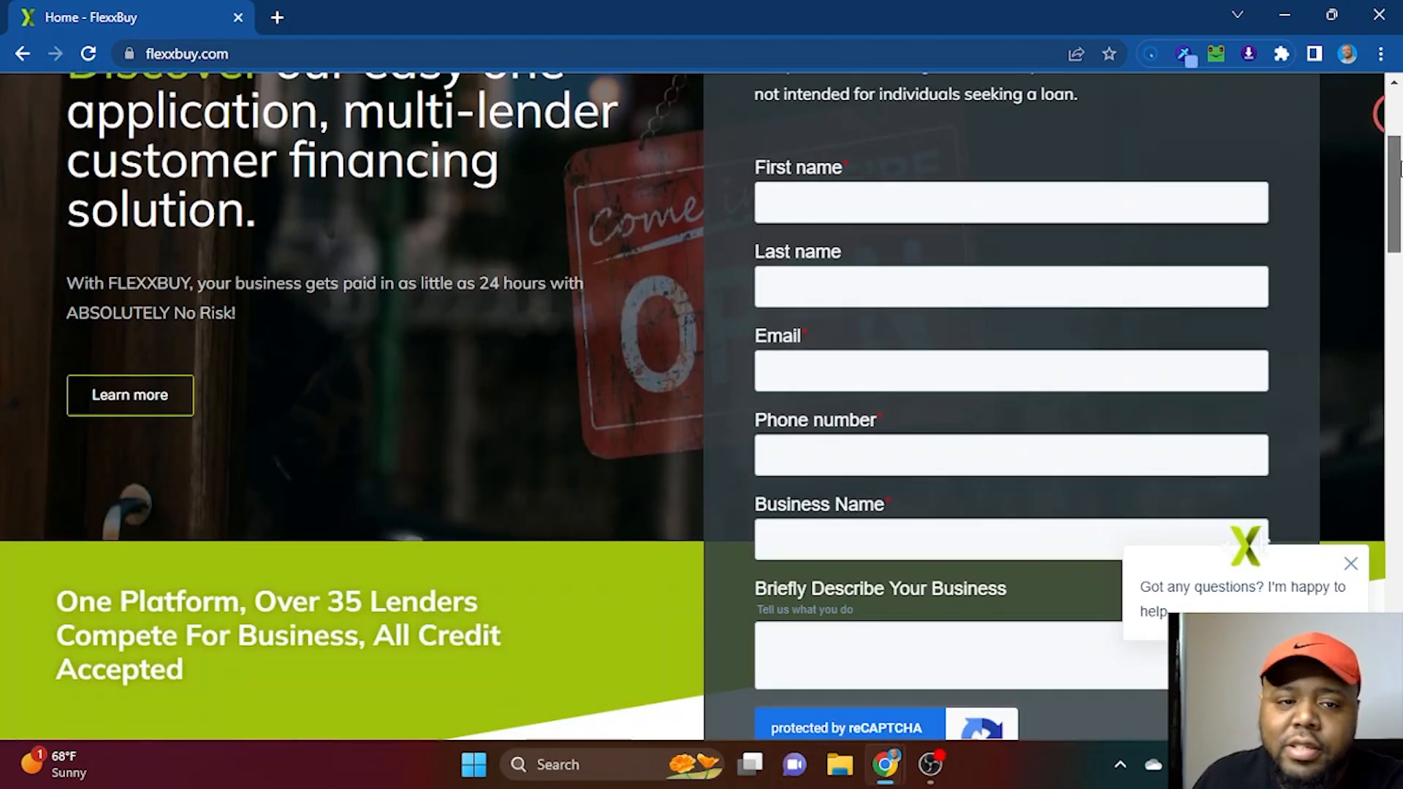
{"action": "scroll", "scroll_direction": "down", "scroll_amount": 3}
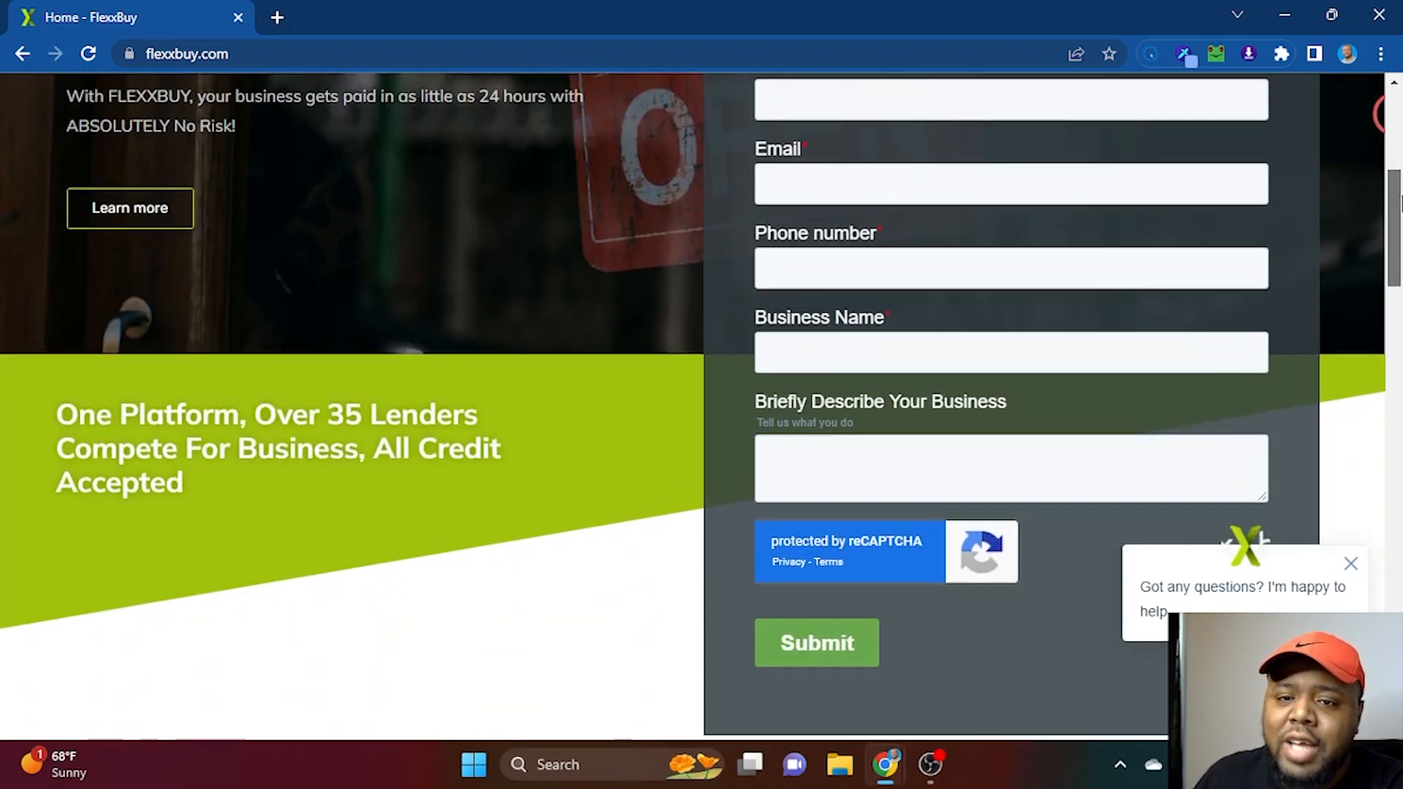
{"action": "scroll", "scroll_direction": "down", "scroll_amount": 3}
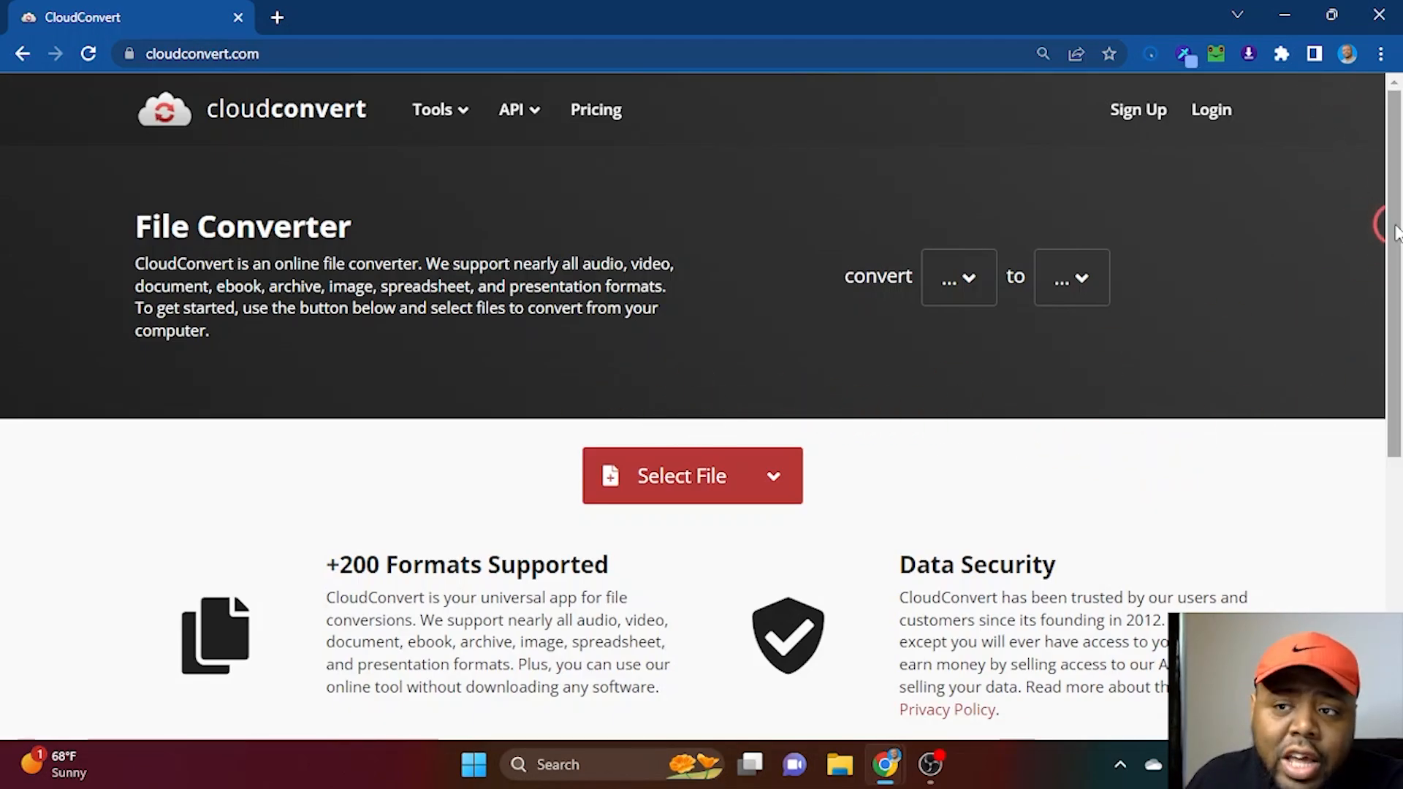
Choose MKV under Video as the source format in the convert dropdown.
{"action": "scroll", "scroll_direction": "down", "scroll_amount": 3}
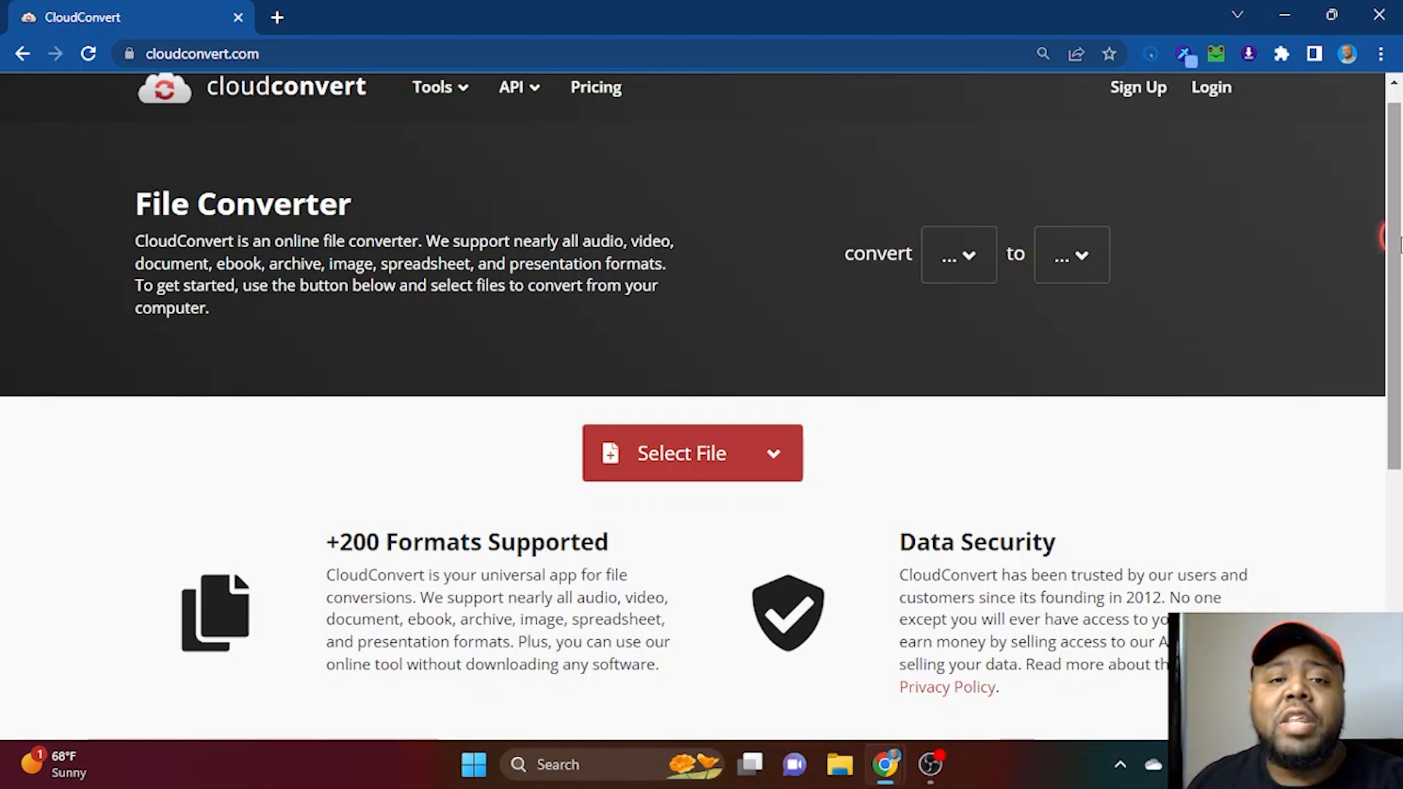
{"action": "left_click", "coordinate": [957, 254]}
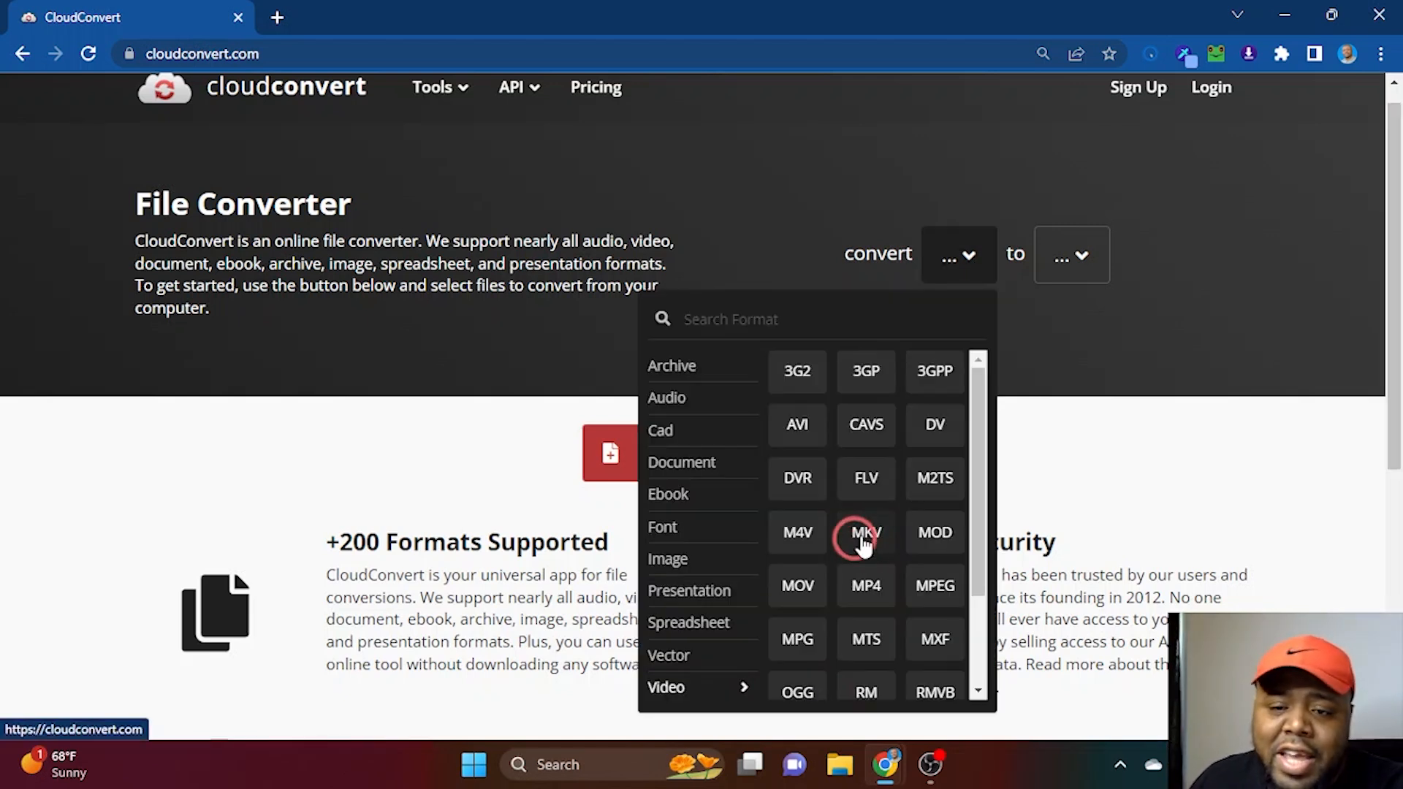
{"action": "left_click", "coordinate": [864, 532]}
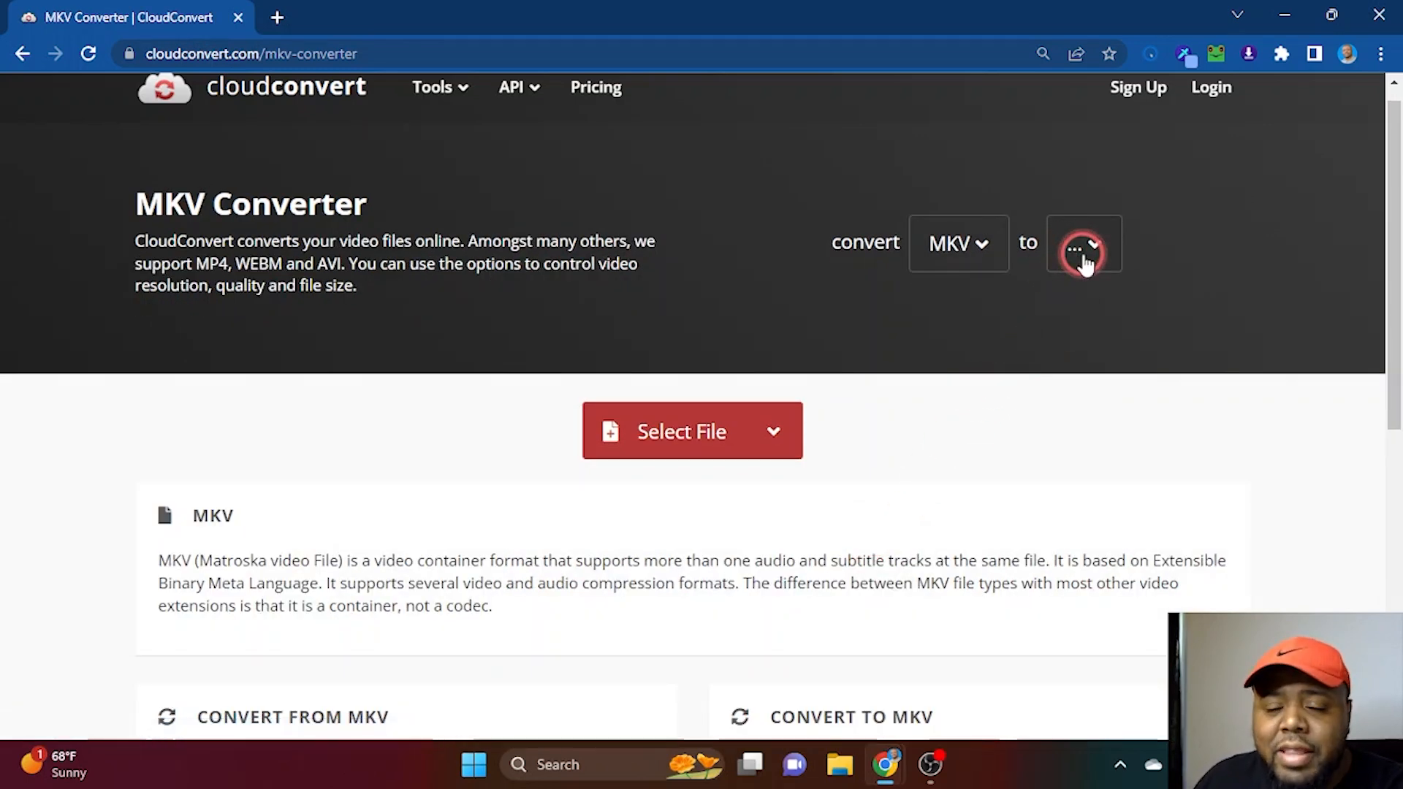
Select MP4 as the target format, then recheck MKV in the source dropdown.
{"action": "left_click", "coordinate": [1083, 244]}
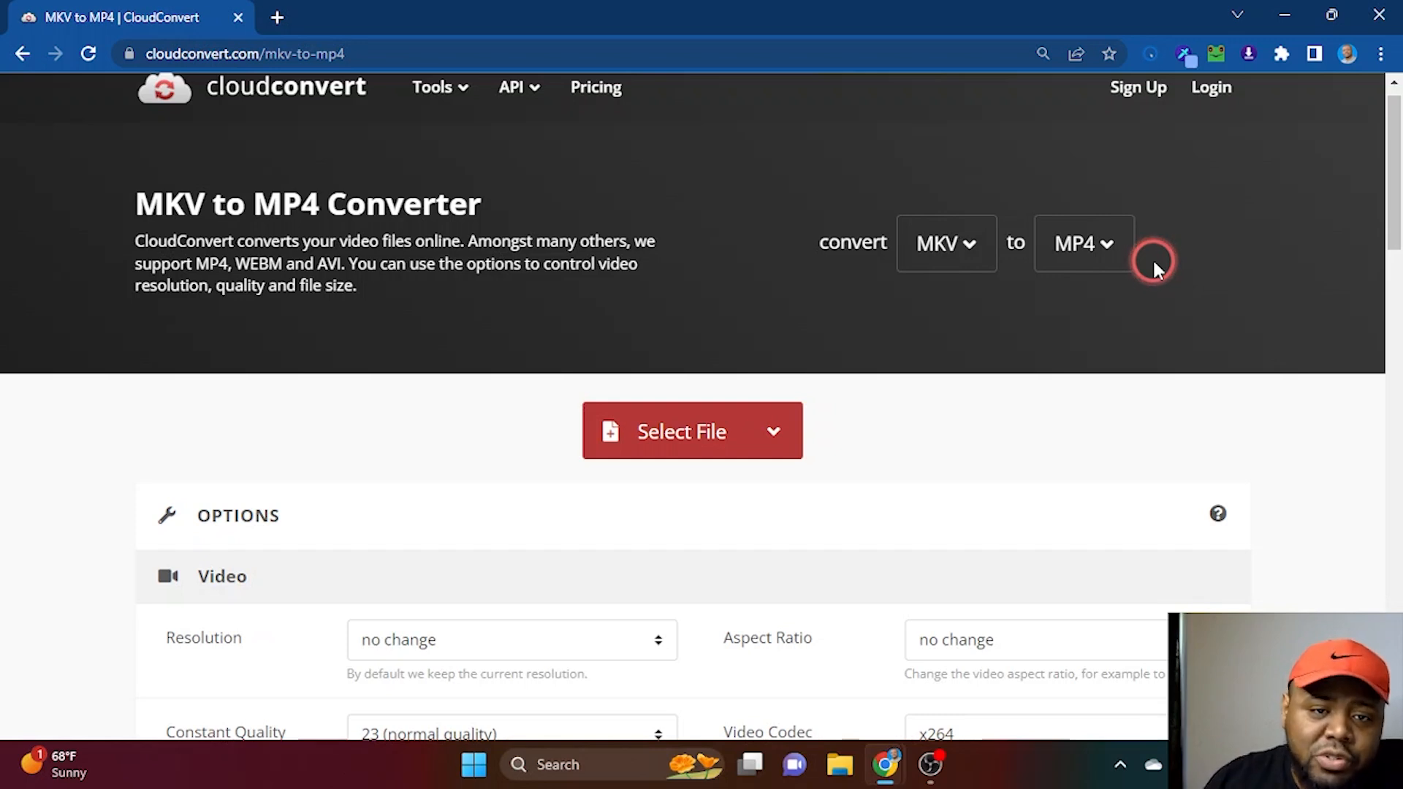
{"action": "left_click", "coordinate": [946, 243]}
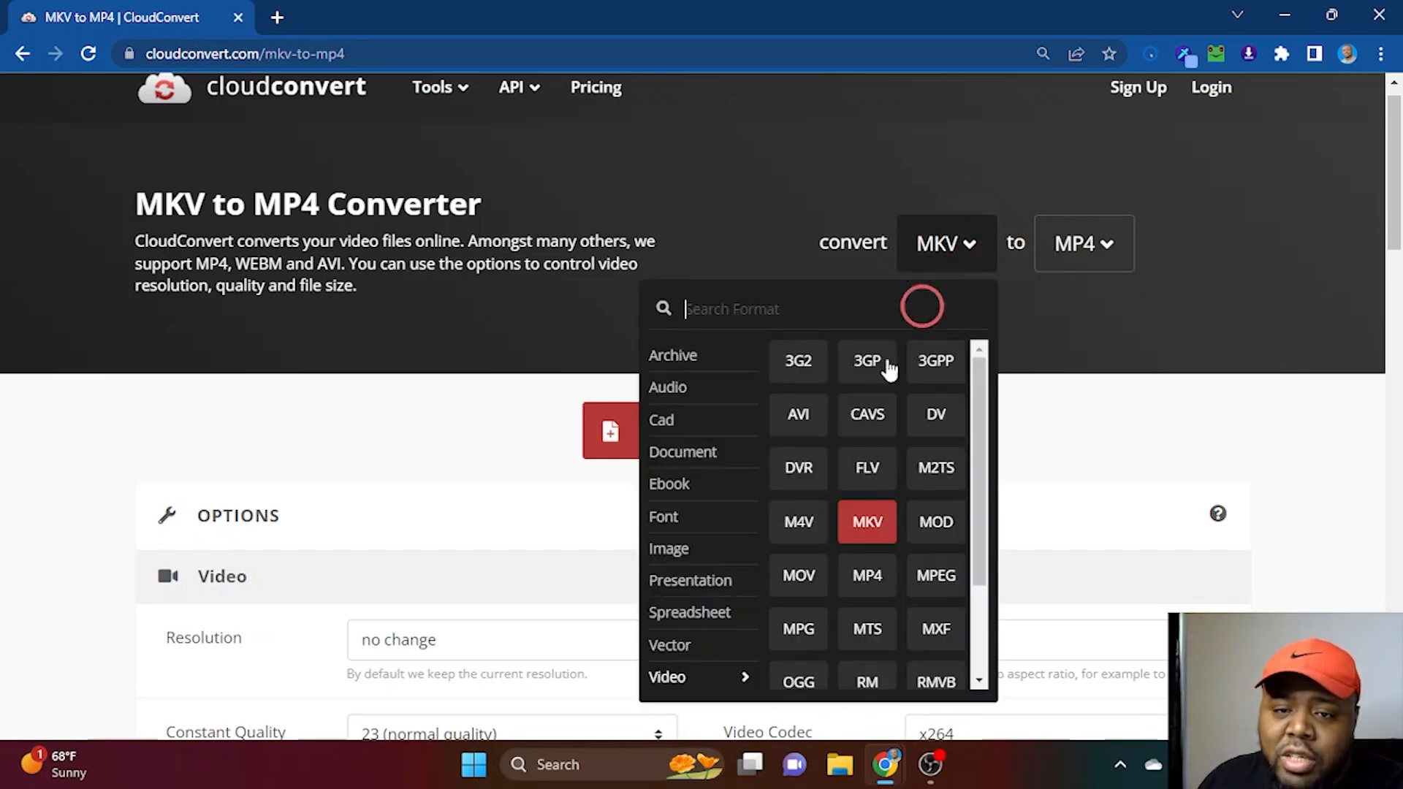
{"action": "left_click", "coordinate": [668, 386]}
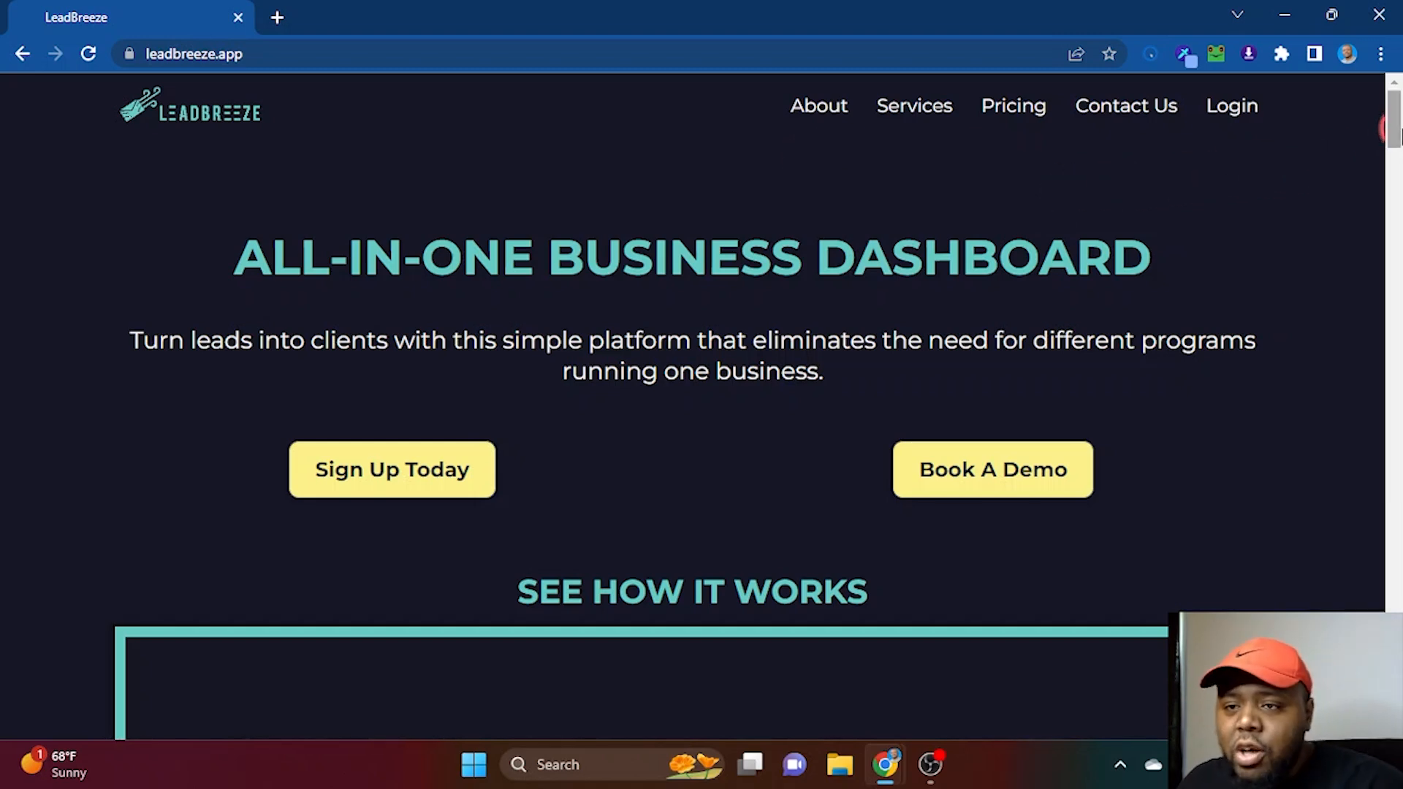
Scroll past the sales funnel to the $1,103/mo vs $197/mo comparison and Plans & Pricing.
{"action": "scroll", "scroll_direction": "down", "scroll_amount": 3}
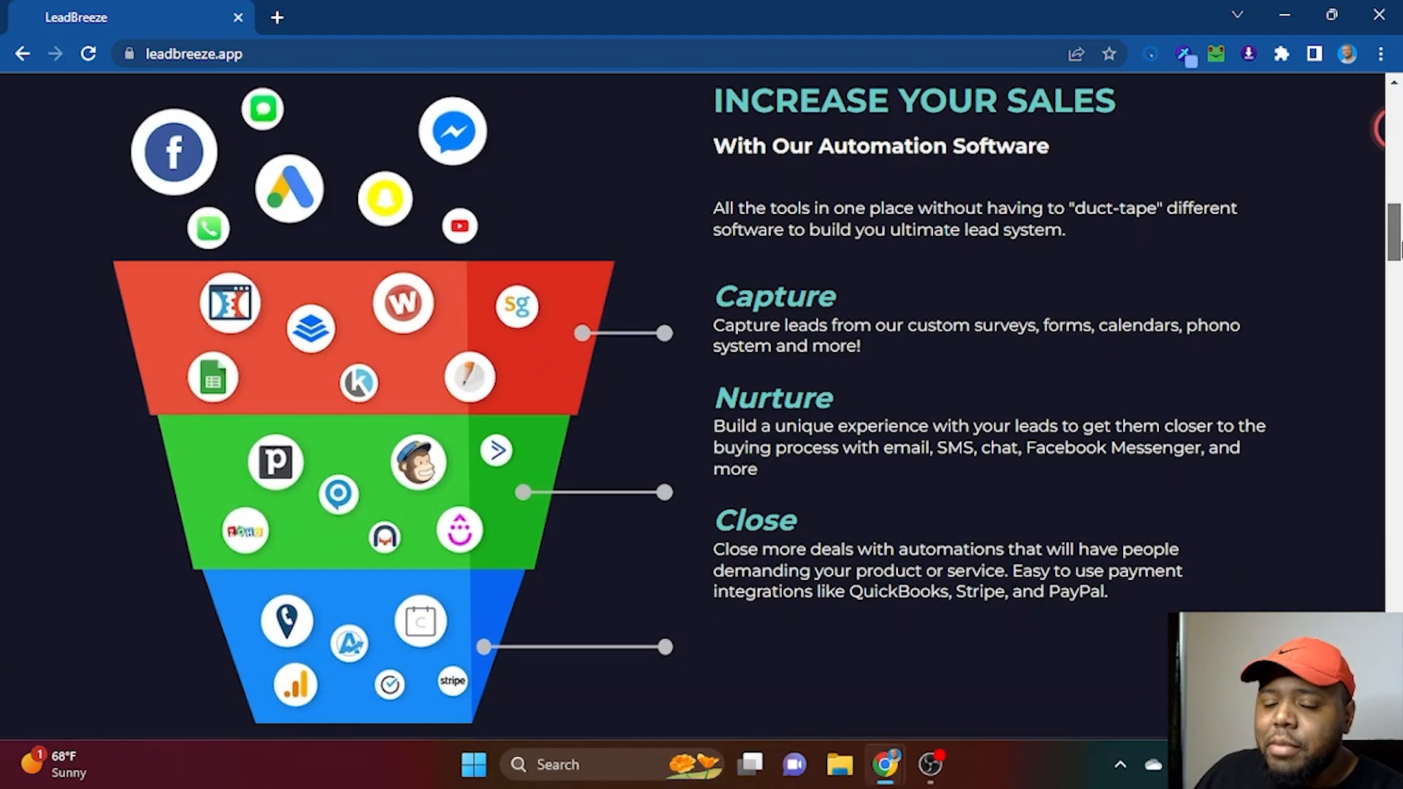
{"action": "scroll", "scroll_direction": "down", "scroll_amount": 3}
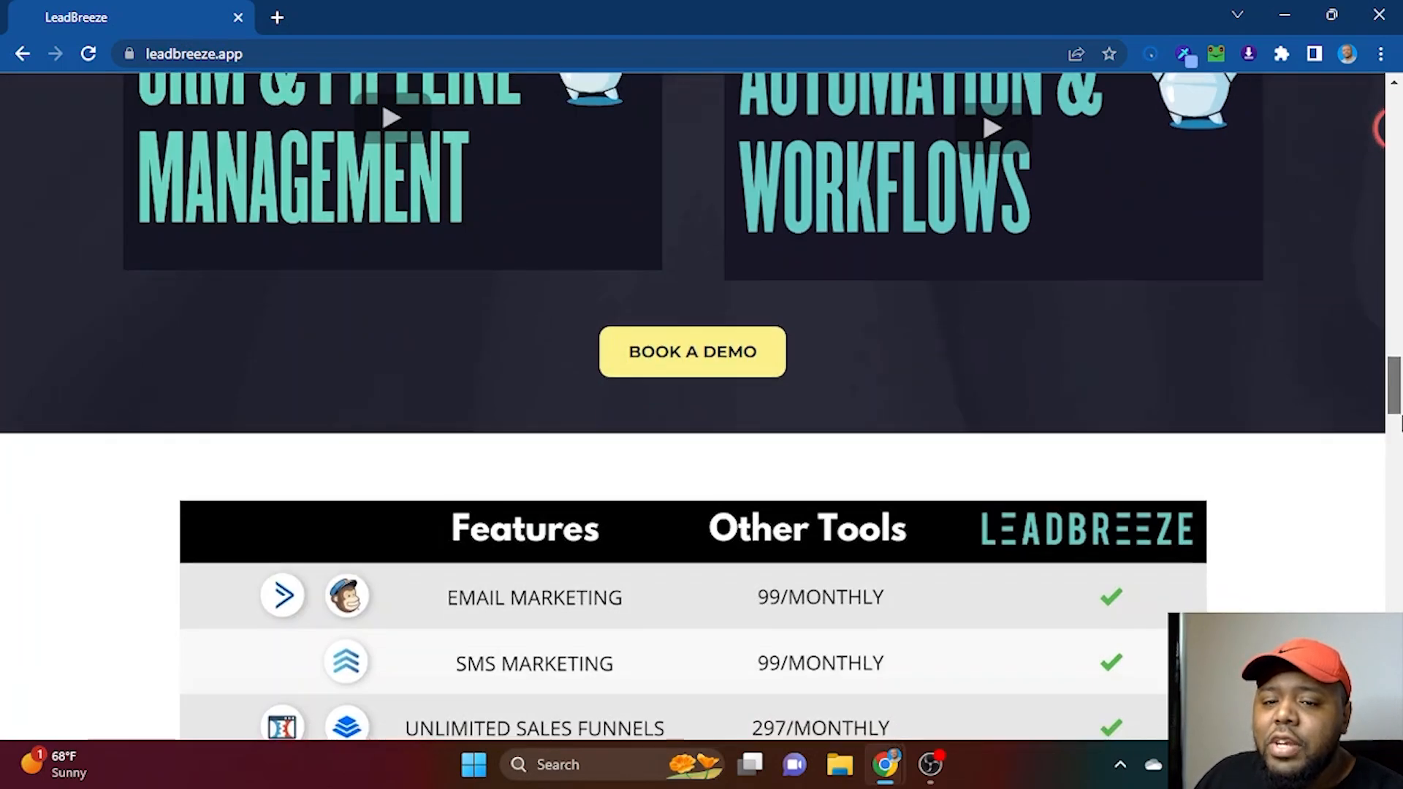
{"action": "scroll", "scroll_direction": "down", "scroll_amount": 3}
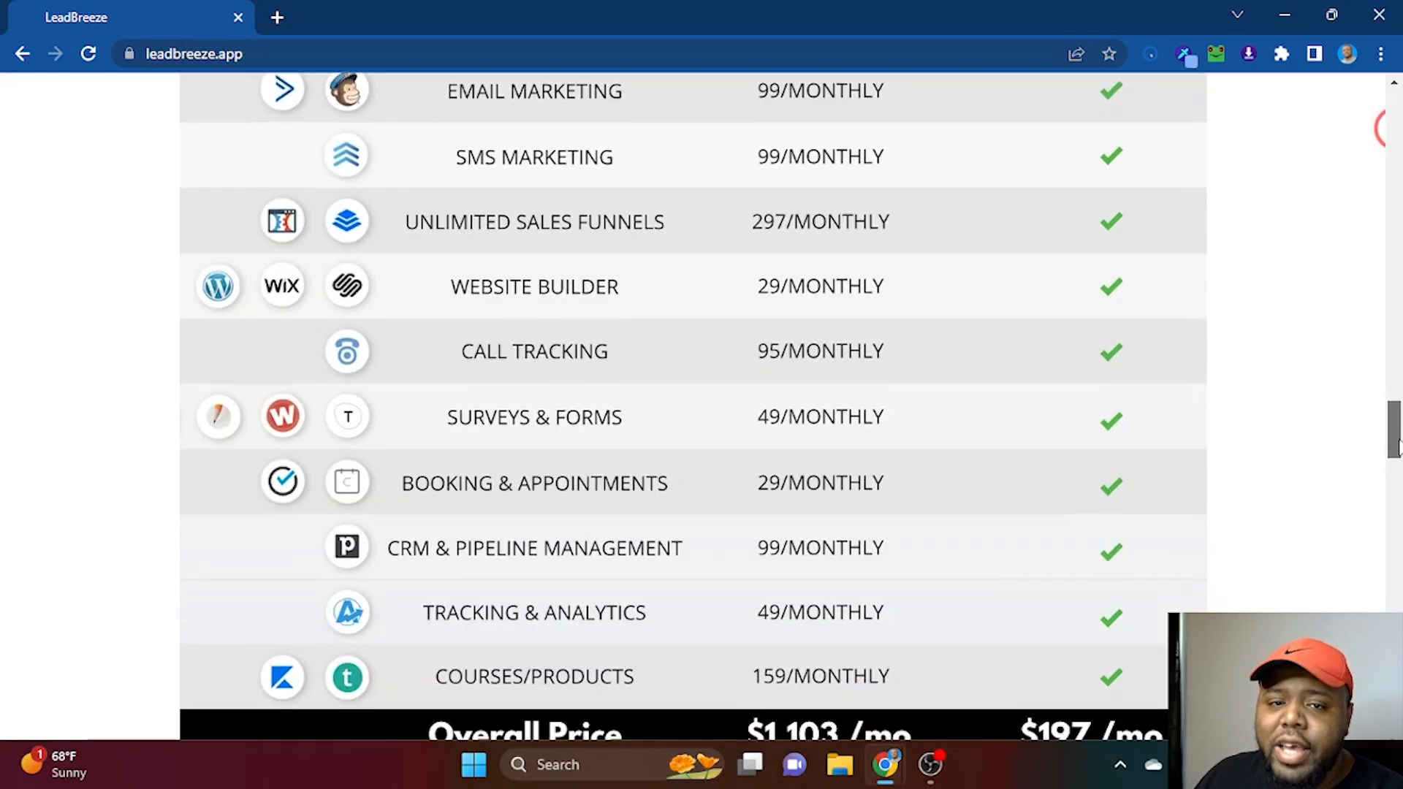
{"action": "scroll", "scroll_direction": "down", "scroll_amount": 3}
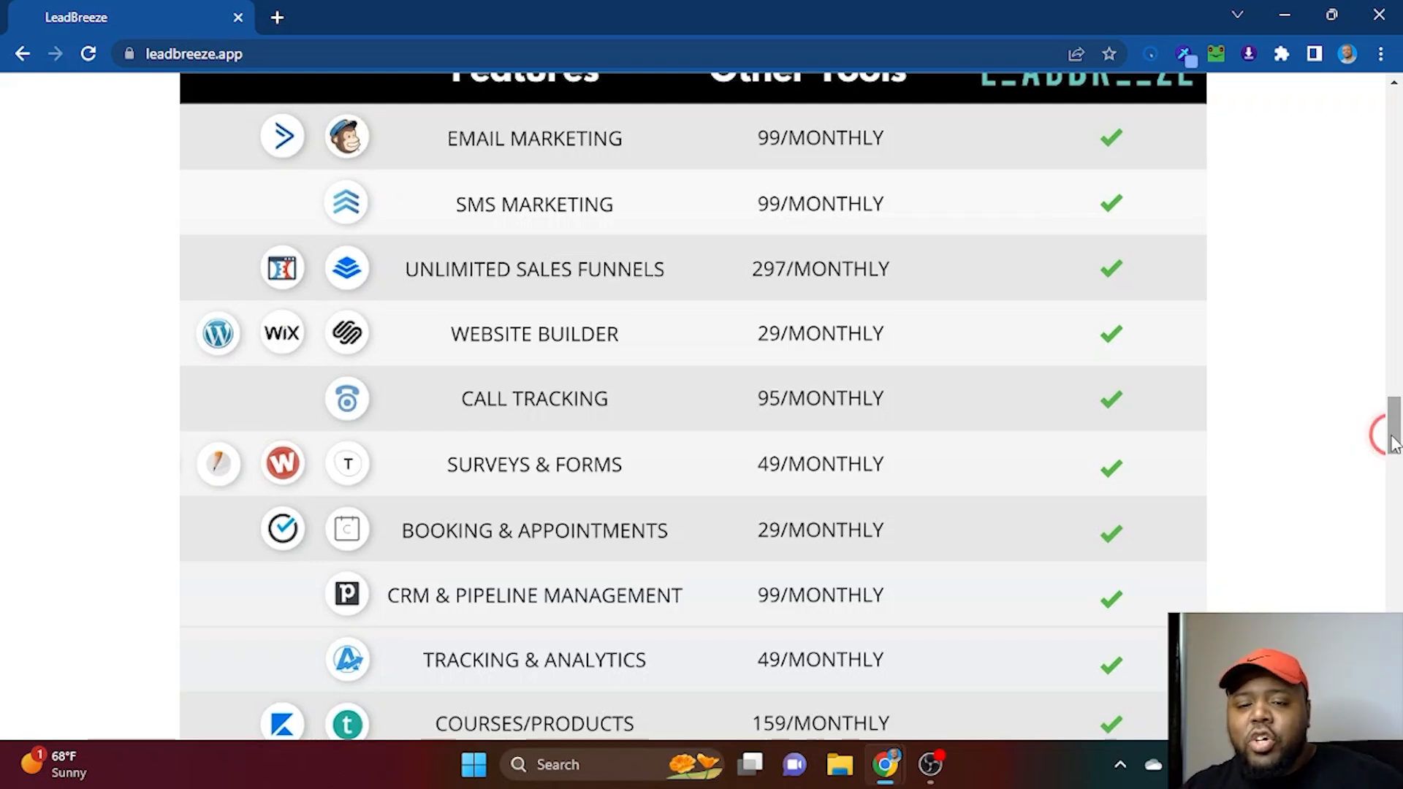
{"action": "scroll", "scroll_direction": "down", "scroll_amount": 3}
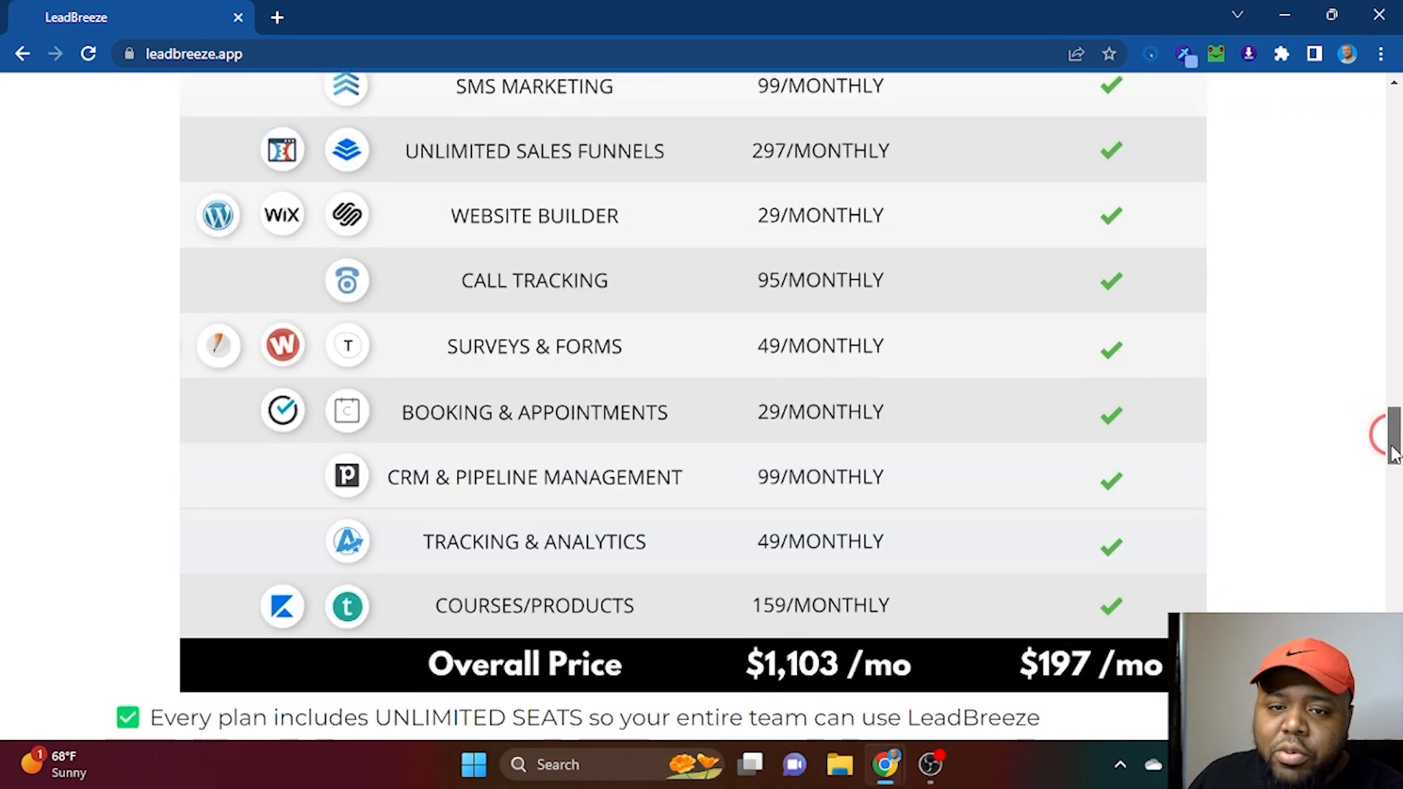
{"action": "scroll", "scroll_direction": "up", "scroll_amount": 3}
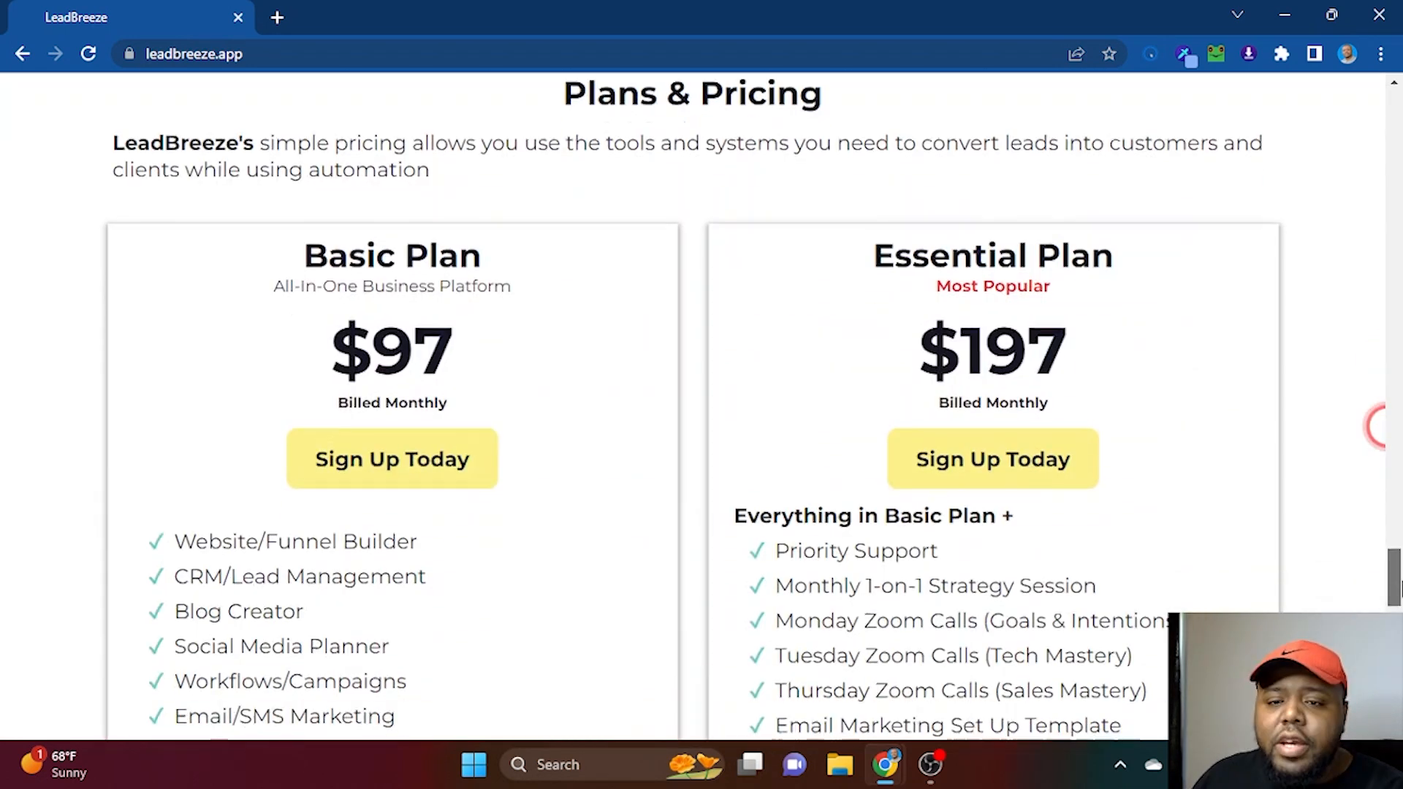
Scroll through the Basic and Essential plan feature lists, then back toward the page top.
{"action": "scroll", "scroll_direction": "down", "scroll_amount": 3}
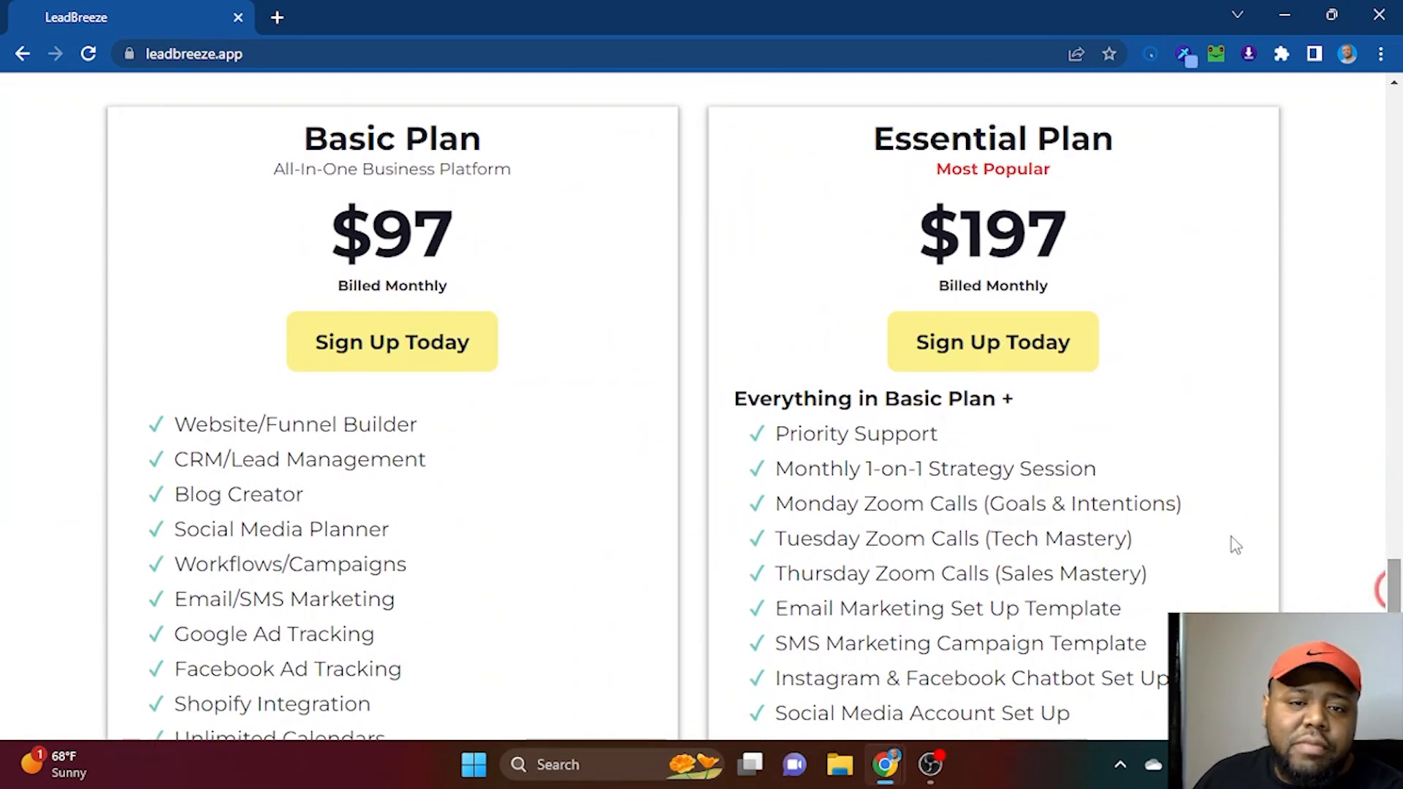
{"action": "scroll", "scroll_direction": "down", "scroll_amount": 3}
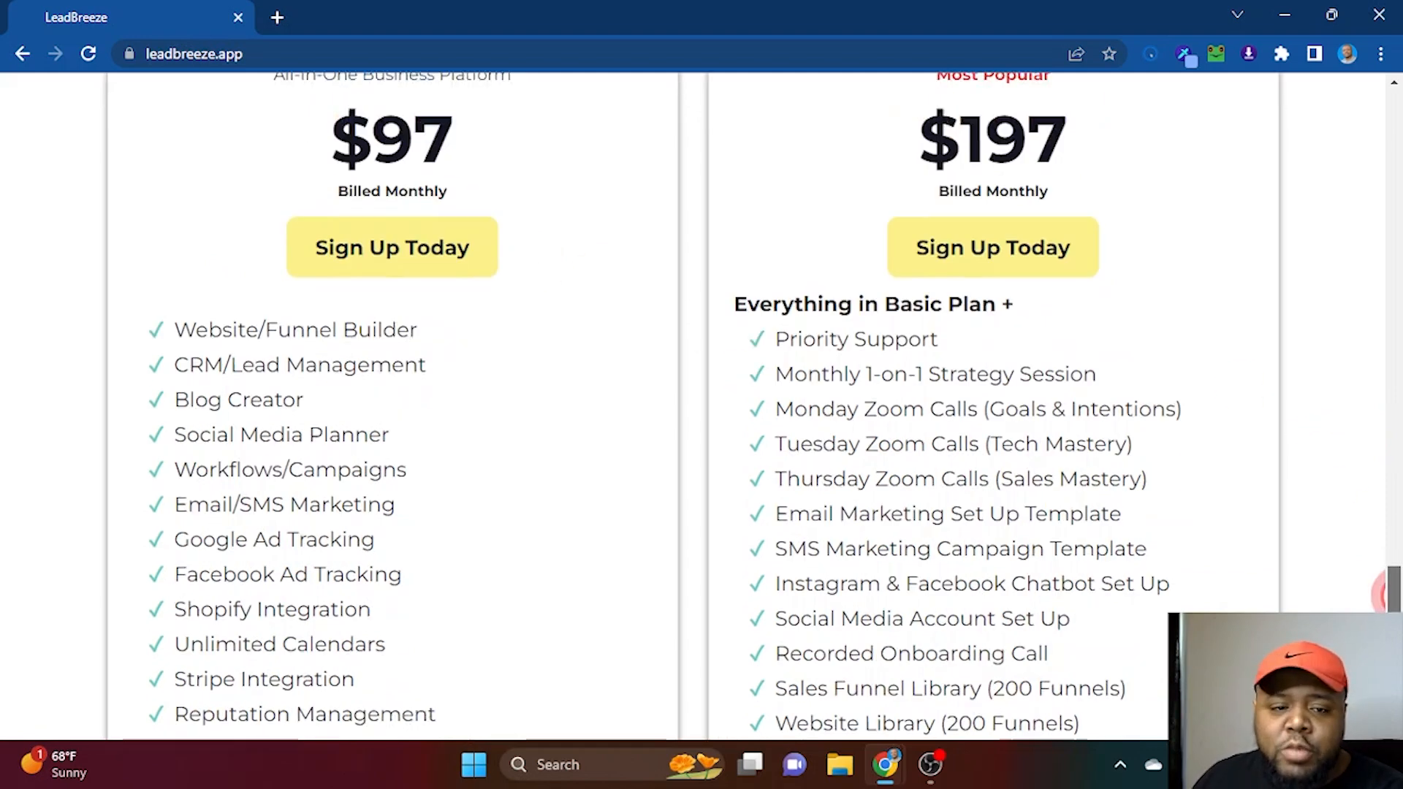
{"action": "scroll", "scroll_direction": "down", "scroll_amount": 3}
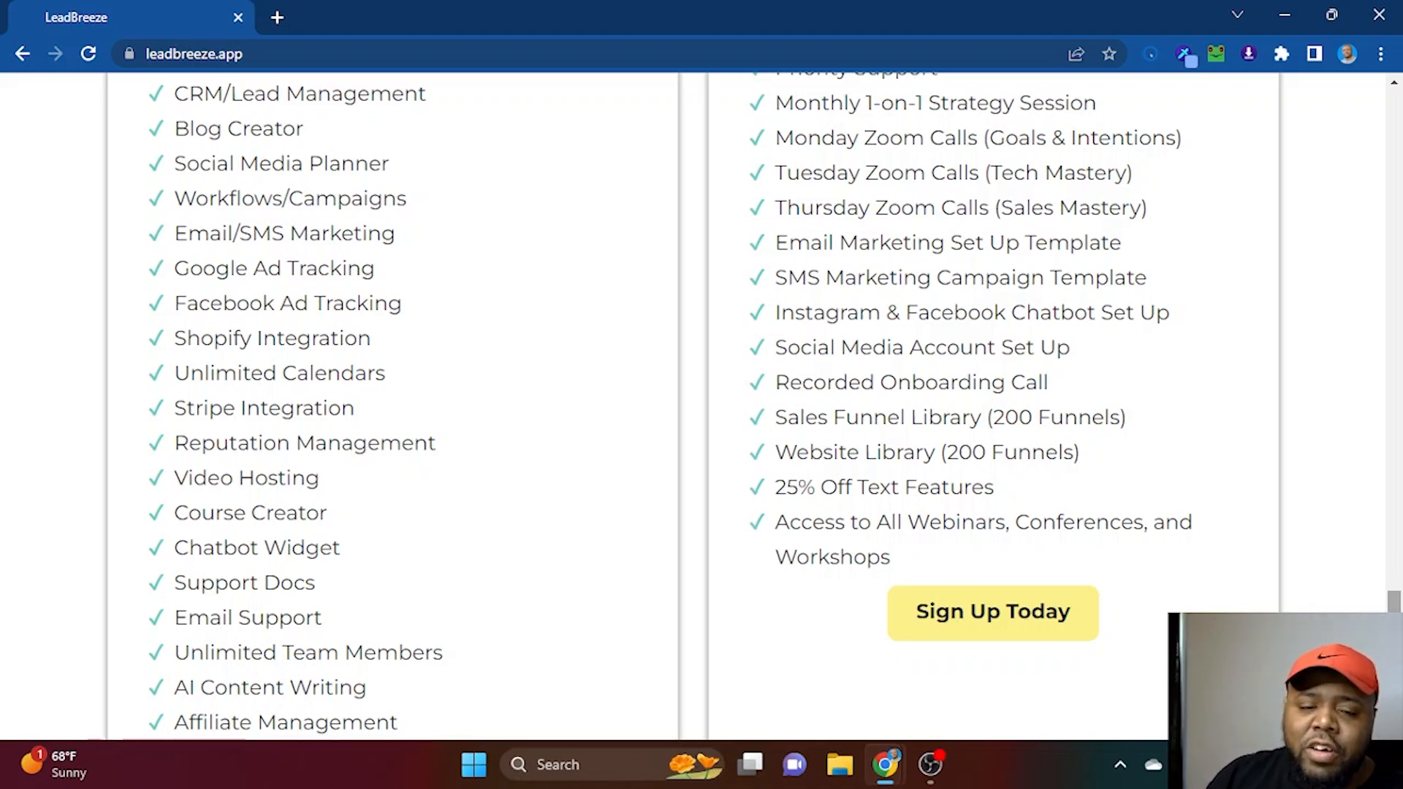
{"action": "scroll", "scroll_direction": "up", "scroll_amount": 3}
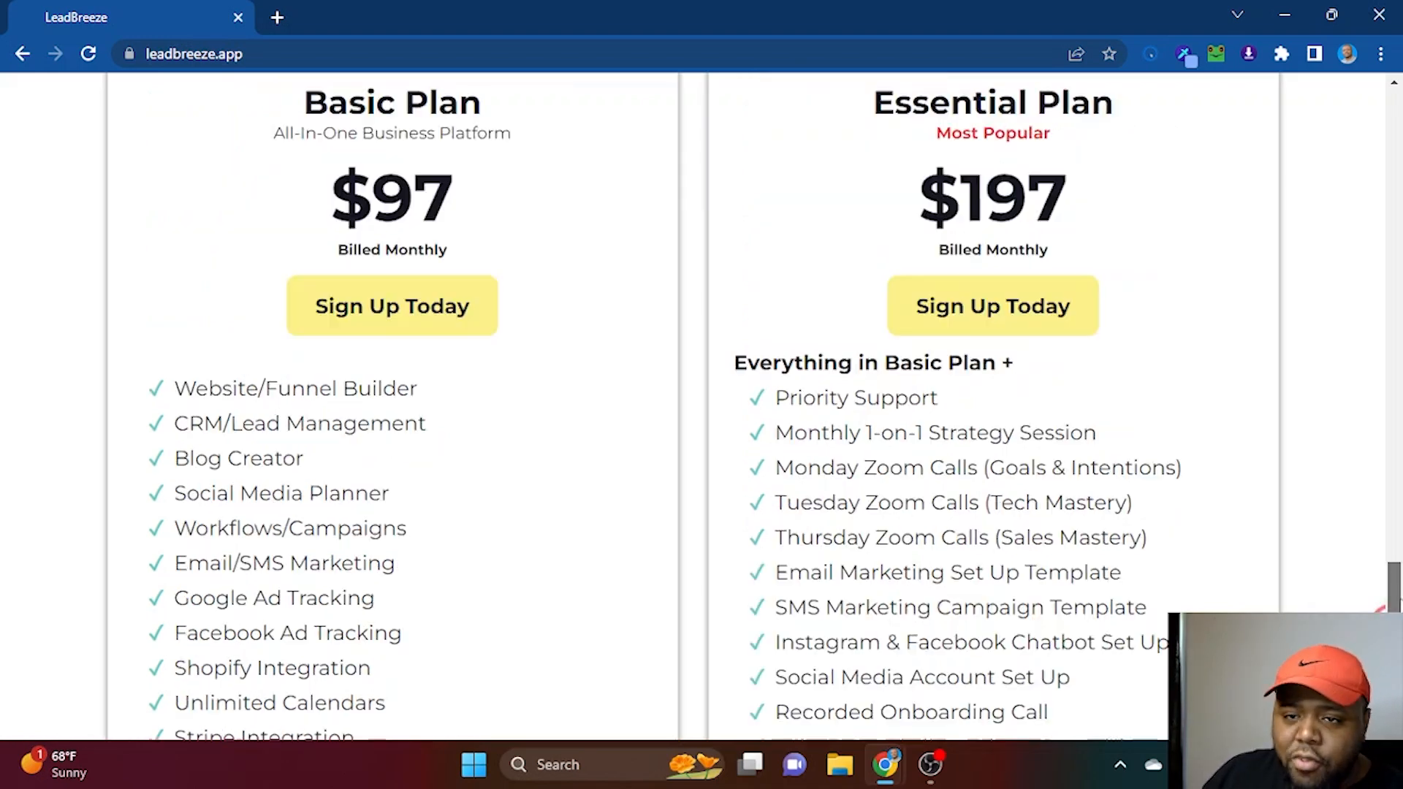
{"action": "scroll", "scroll_direction": "down", "scroll_amount": 3}
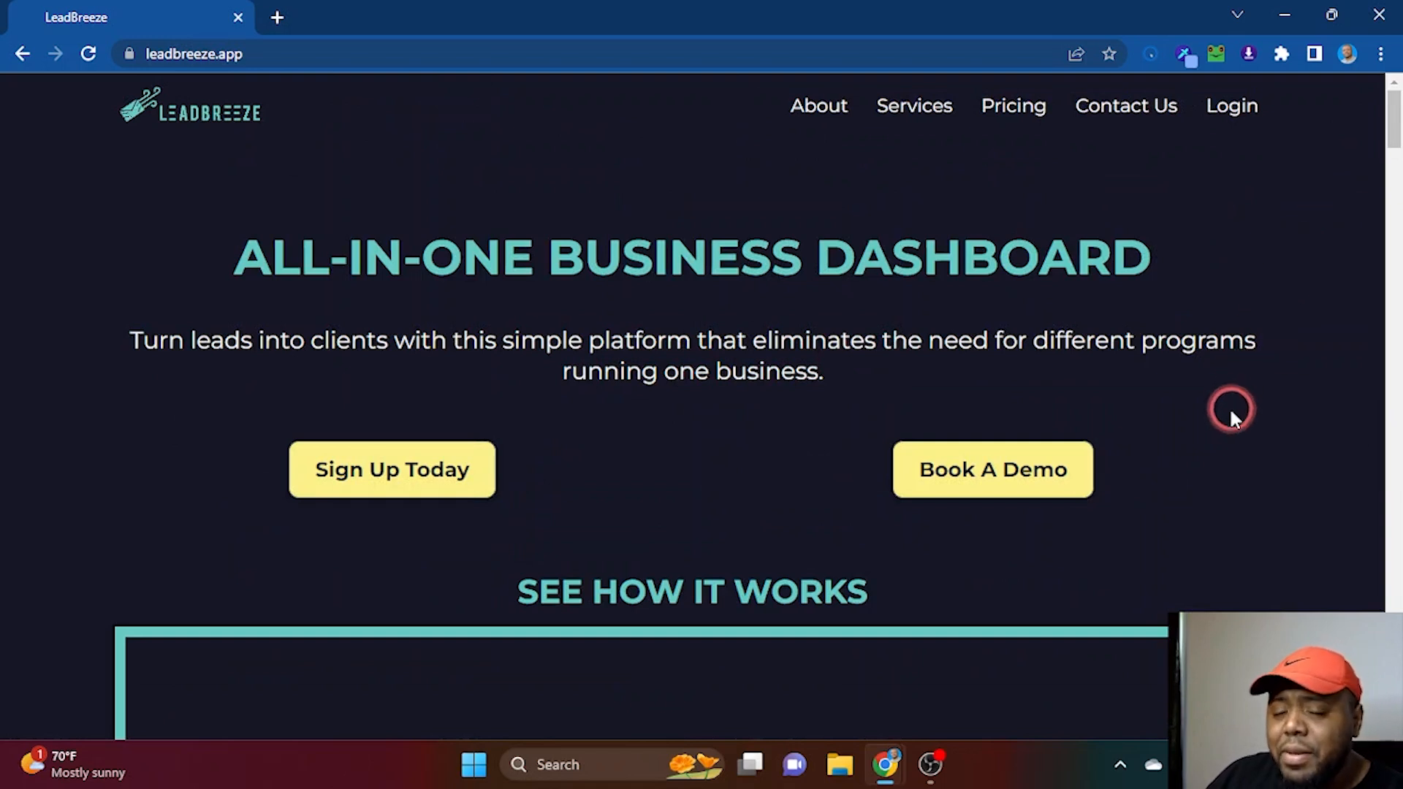
{"action": "mouse_move", "coordinate": [957, 469]}
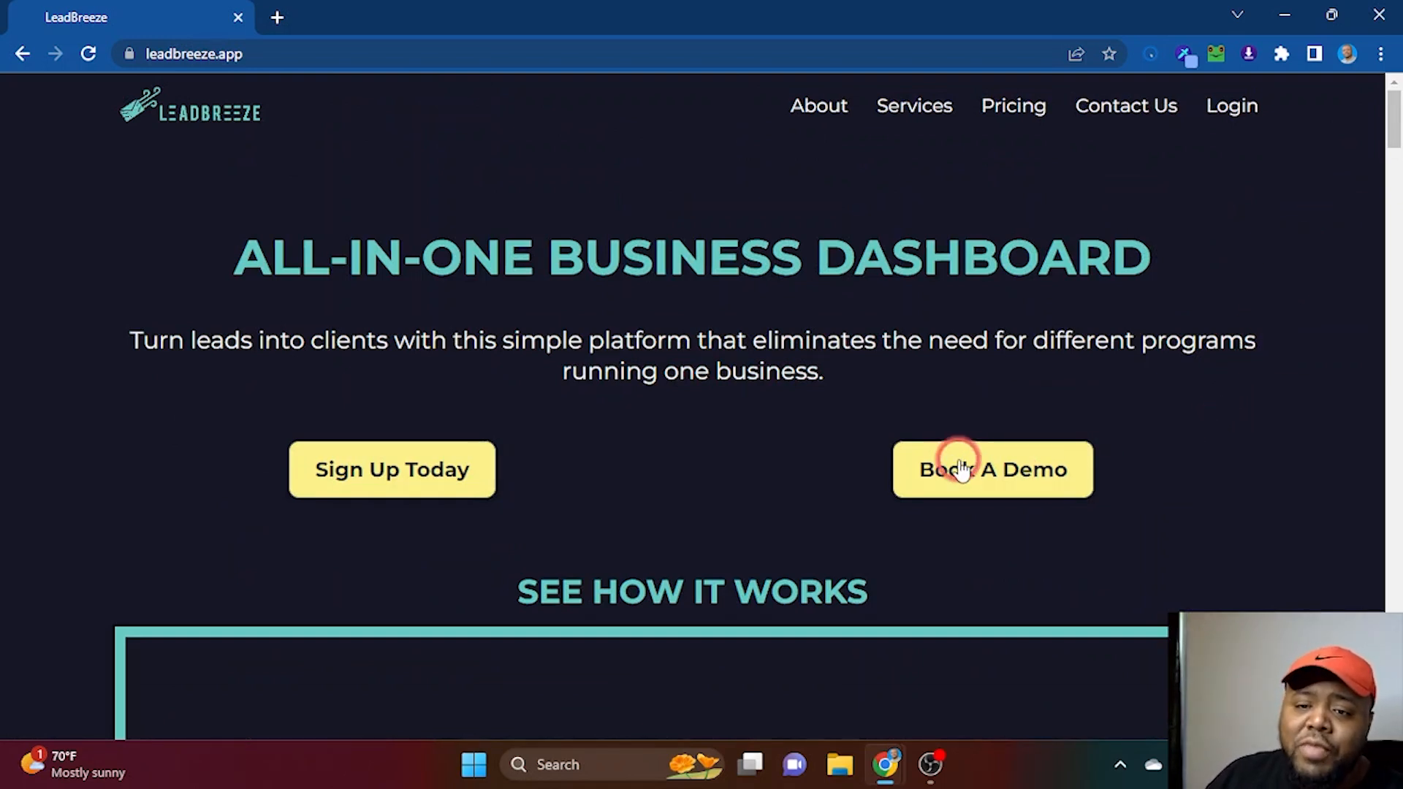